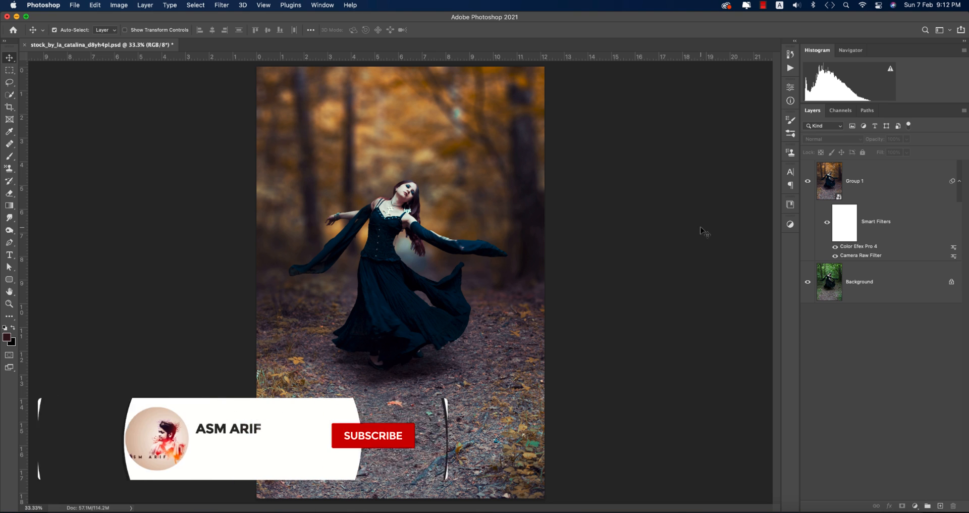
Step: Open the original green forest photo of the dancing woman as a second document
{"action": "left_click", "coordinate": [372, 436]}
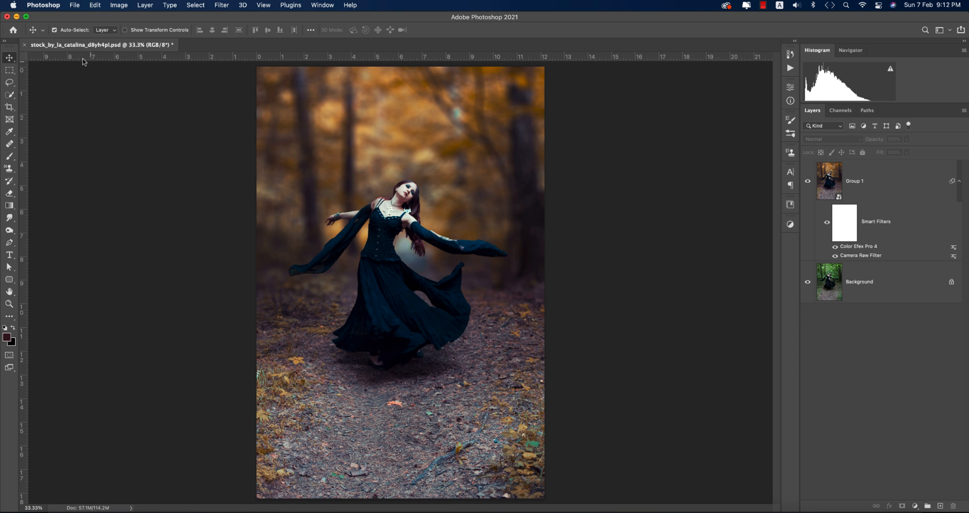
{"action": "left_click", "coordinate": [18, 35]}
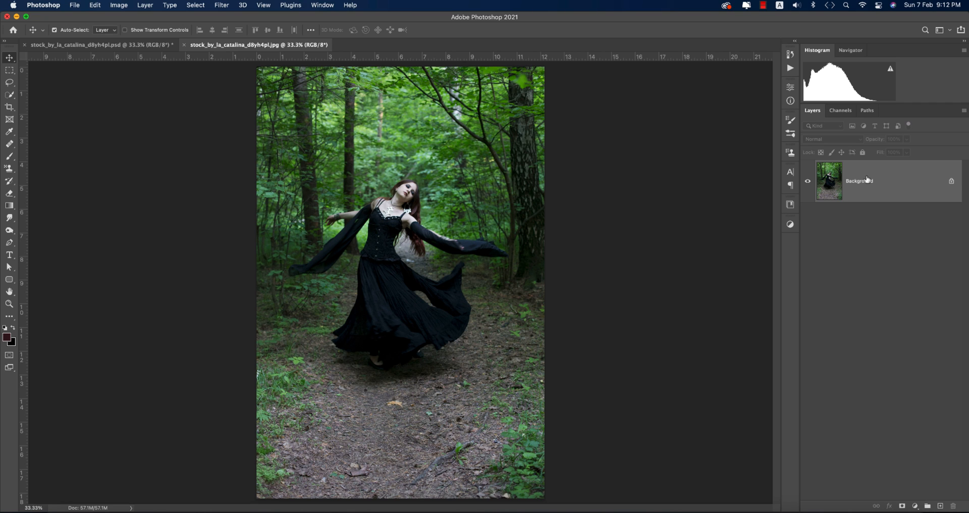
Step: Duplicate the Background with Cmd+J and auto-select the dancing woman via Select Subject
{"action": "key", "text": "cmd+j"}
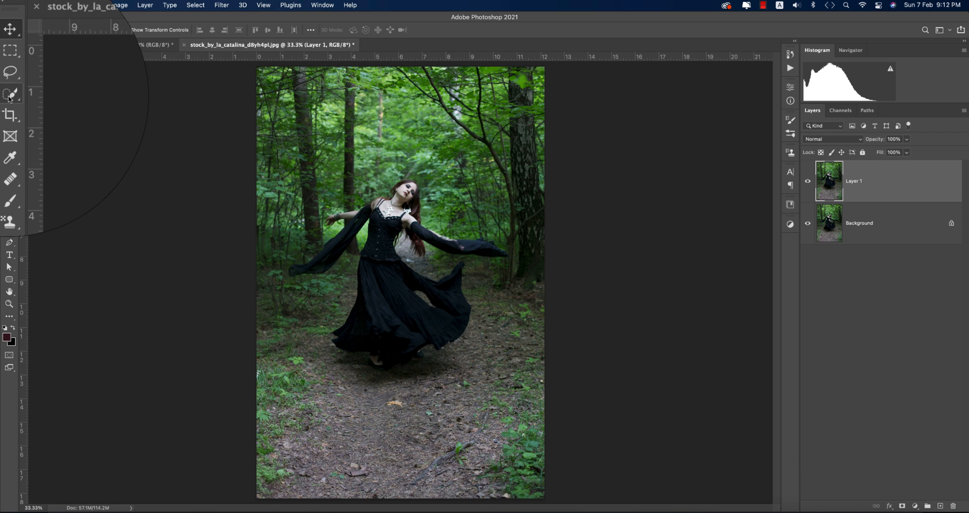
{"action": "left_click", "coordinate": [9, 82]}
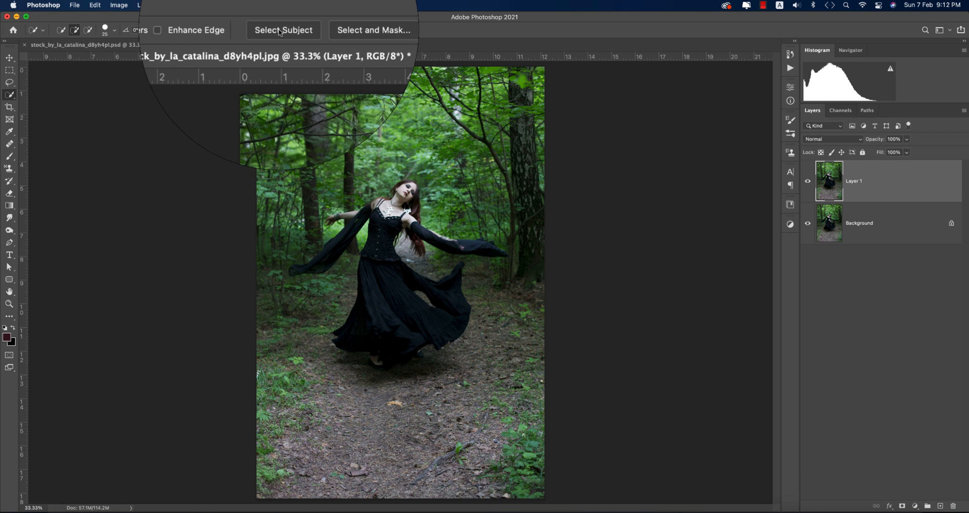
{"action": "mouse_move", "coordinate": [283, 28]}
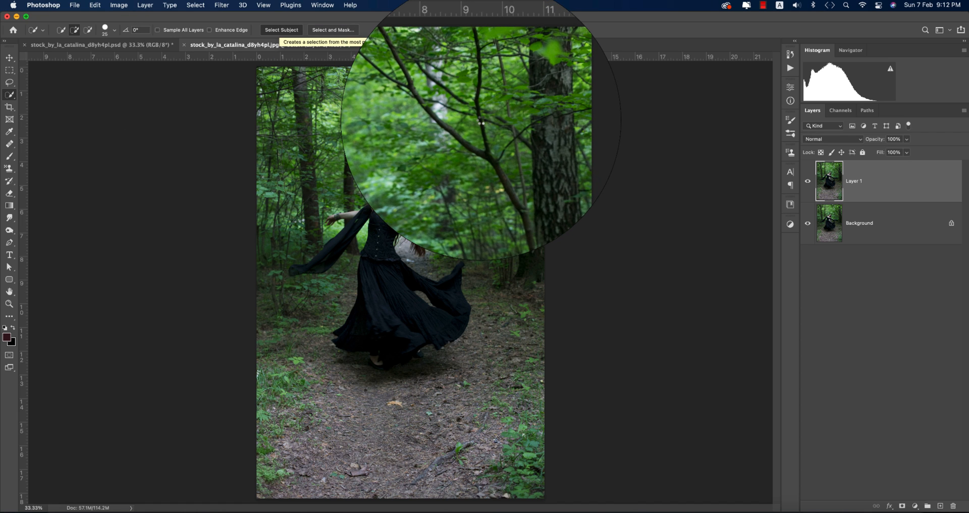
{"action": "left_click", "coordinate": [282, 29]}
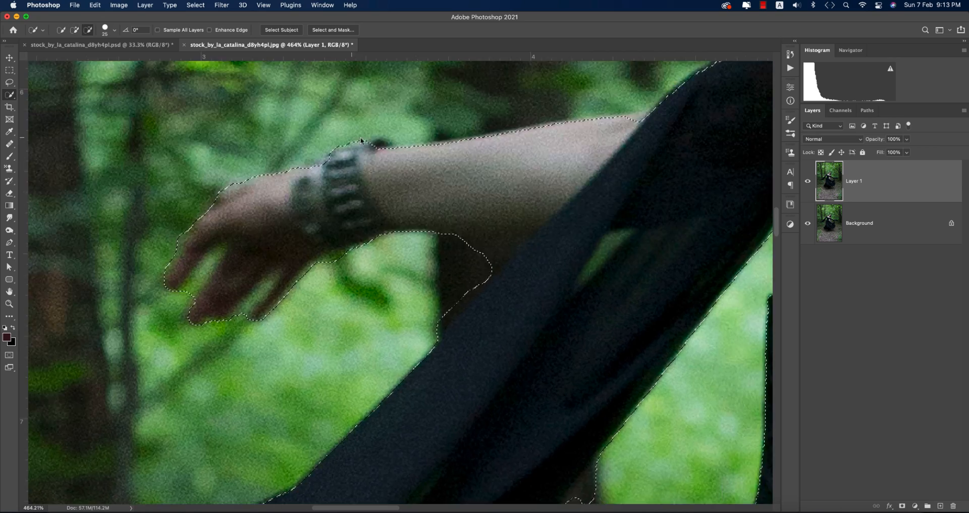
Step: In Select and Mask, check the preview modes and feather the selection edge to about 4 px
{"action": "left_click", "coordinate": [332, 29]}
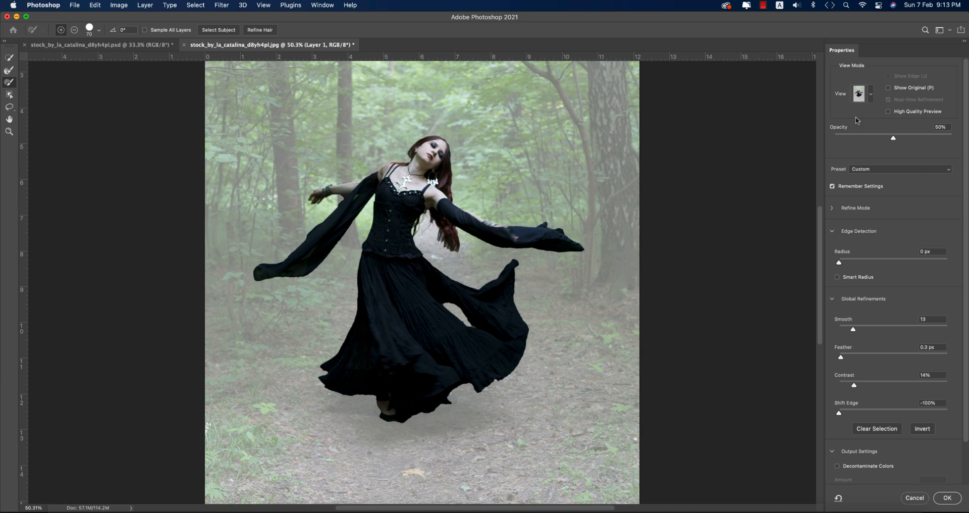
{"action": "left_click", "coordinate": [864, 93]}
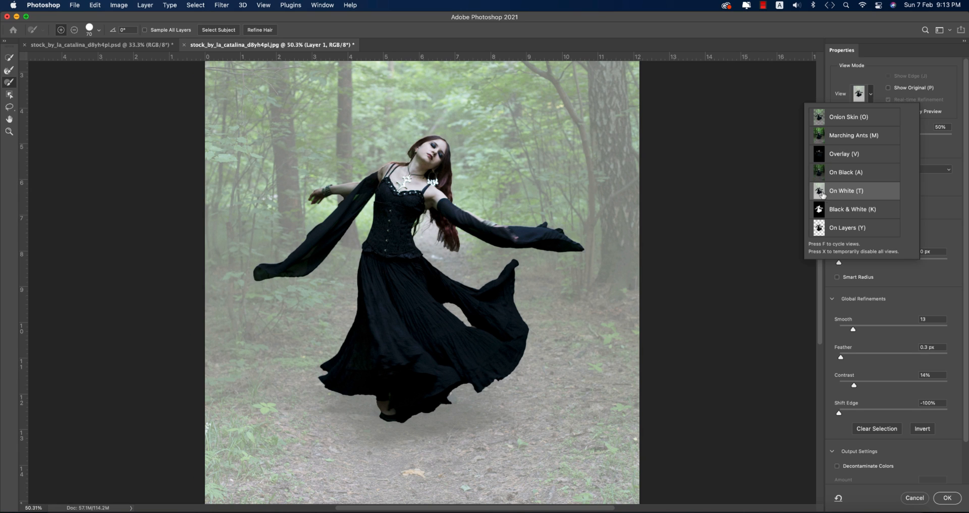
{"action": "left_click", "coordinate": [847, 228]}
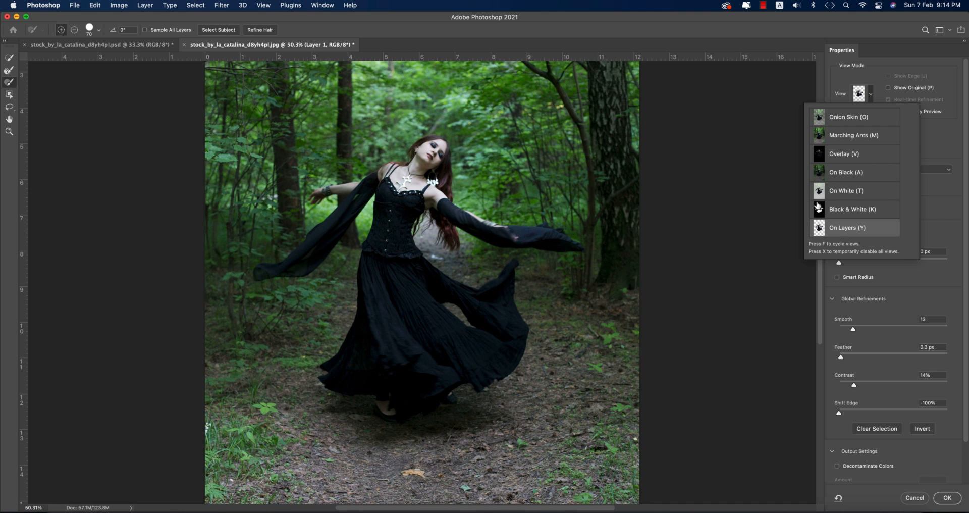
{"action": "left_click", "coordinate": [854, 209]}
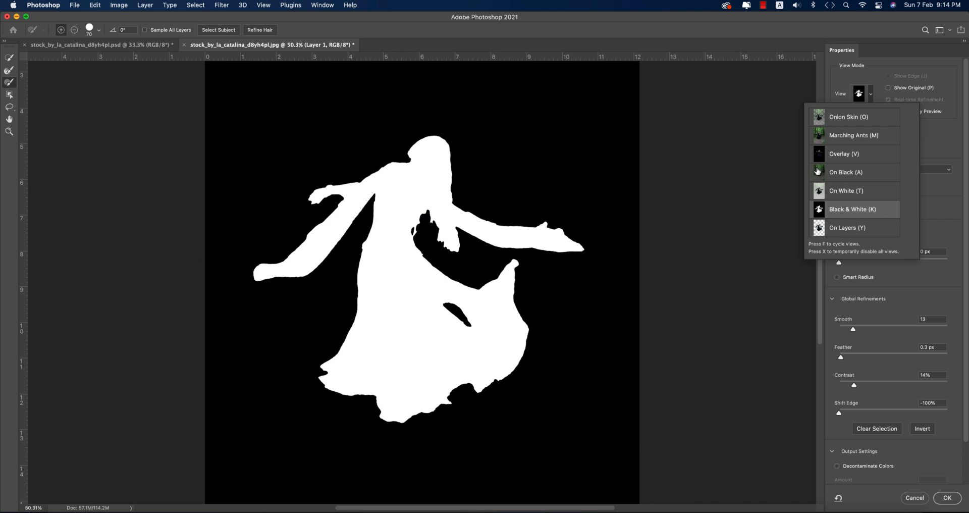
{"action": "left_click", "coordinate": [846, 171]}
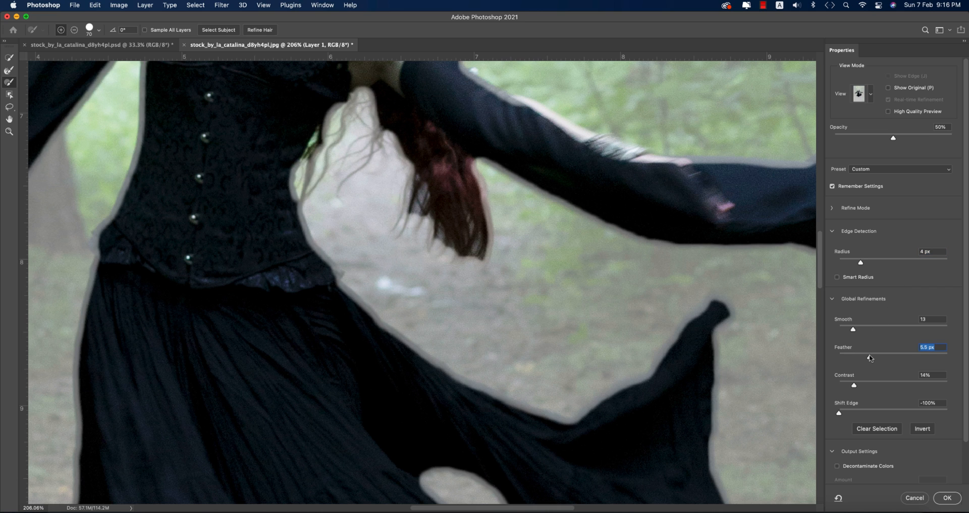
{"action": "left_click_drag", "start_coordinate": [870, 357], "coordinate": [862, 357]}
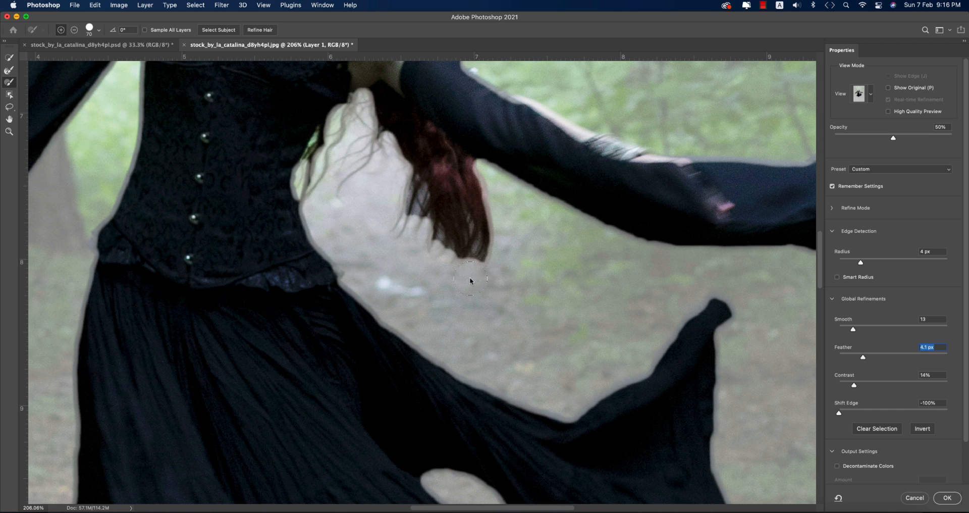
Step: Preview against black and settle Shift Edge at -5%, inspecting the face, hair and dress hem
{"action": "left_click", "coordinate": [858, 93]}
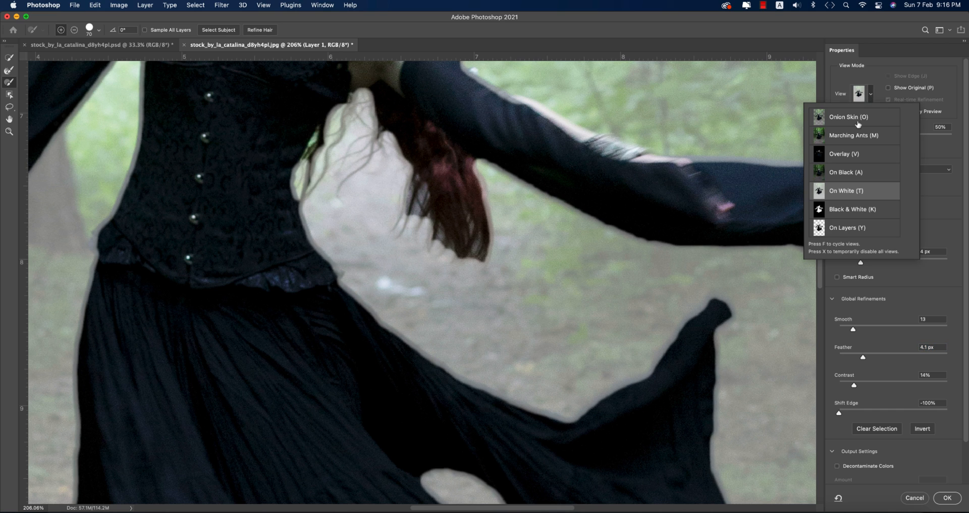
{"action": "left_click", "coordinate": [844, 154]}
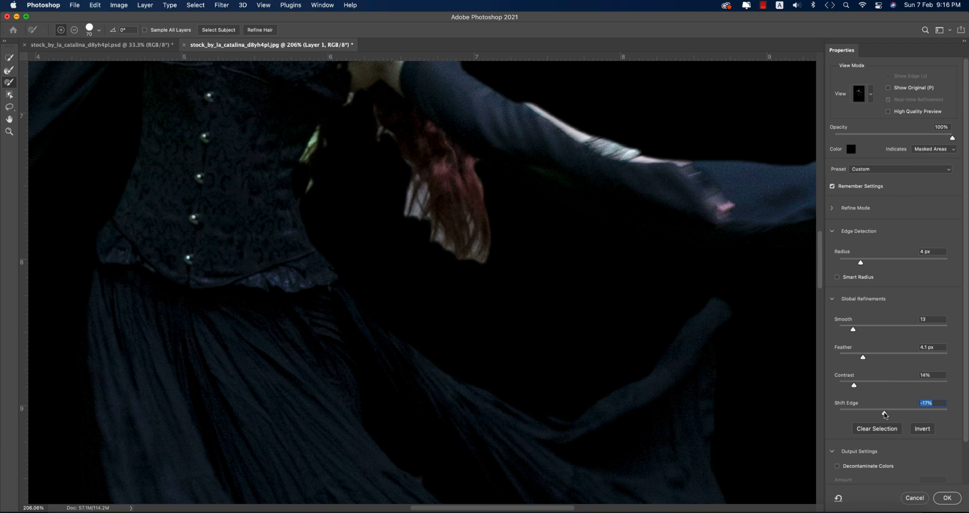
{"action": "left_click_drag", "start_coordinate": [884, 413], "coordinate": [918, 413]}
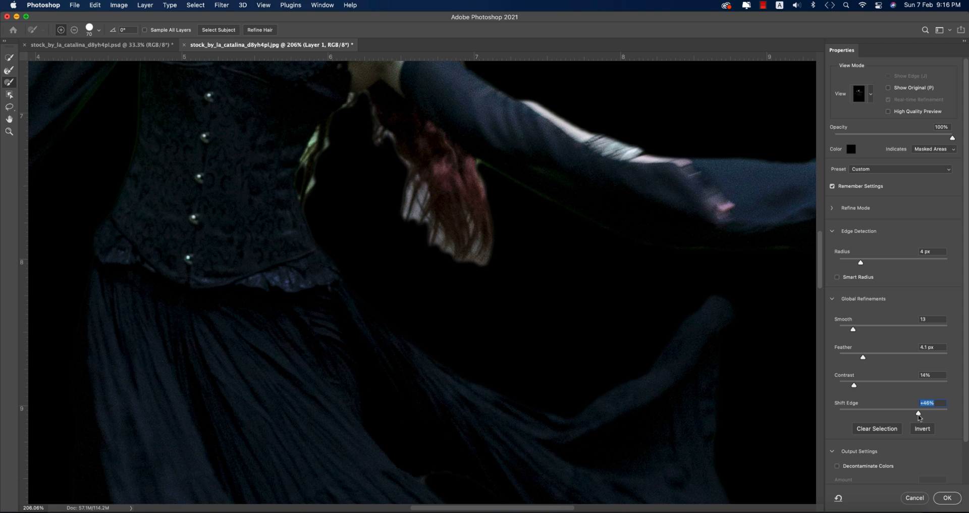
{"action": "left_click_drag", "start_coordinate": [918, 413], "coordinate": [893, 413]}
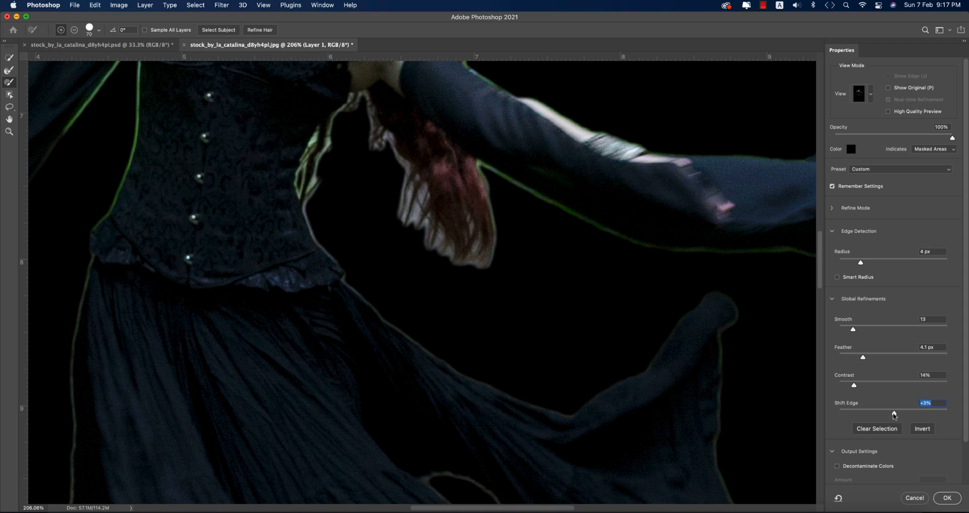
{"action": "left_click_drag", "start_coordinate": [893, 414], "coordinate": [891, 414]}
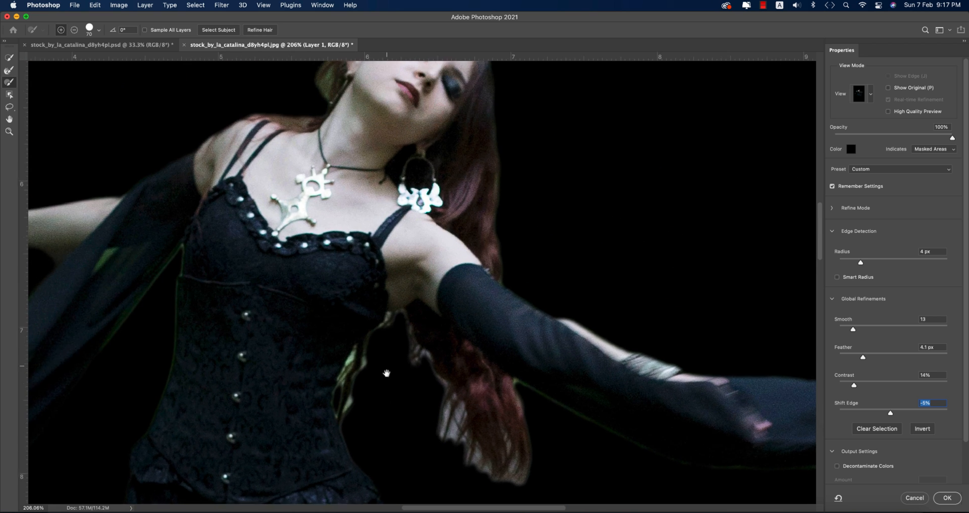
{"action": "left_click_drag", "start_coordinate": [387, 374], "coordinate": [524, 375]}
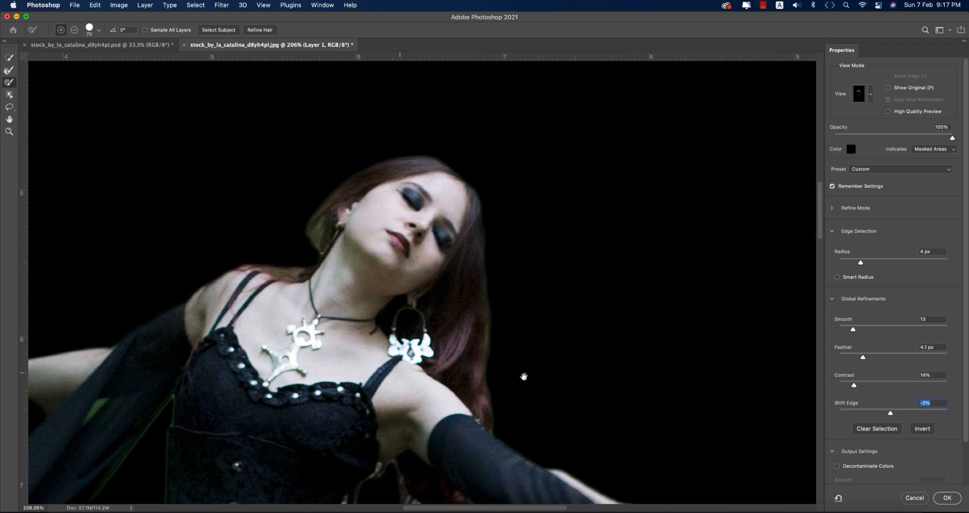
{"action": "left_click_drag", "start_coordinate": [524, 376], "coordinate": [618, 236]}
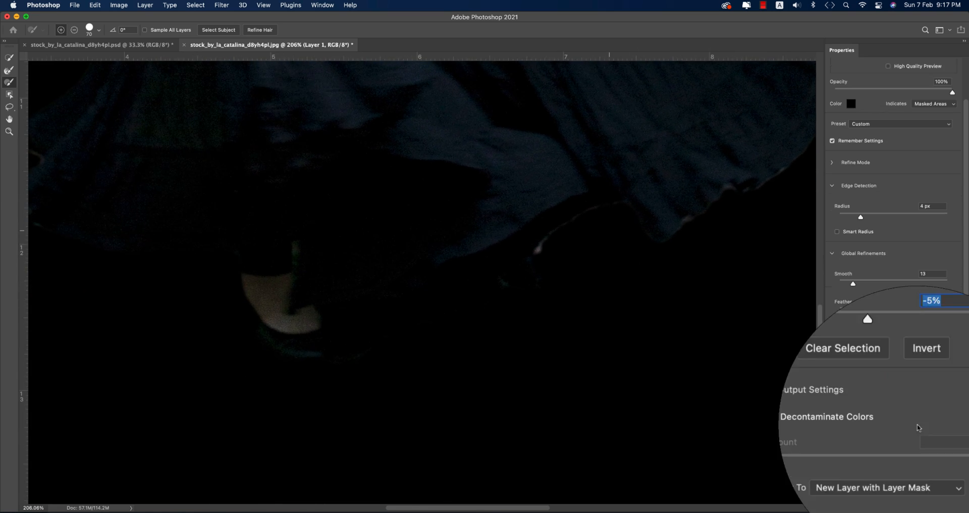
Step: Output the refined cutout to a New Layer with Layer Mask
{"action": "left_click", "coordinate": [872, 487]}
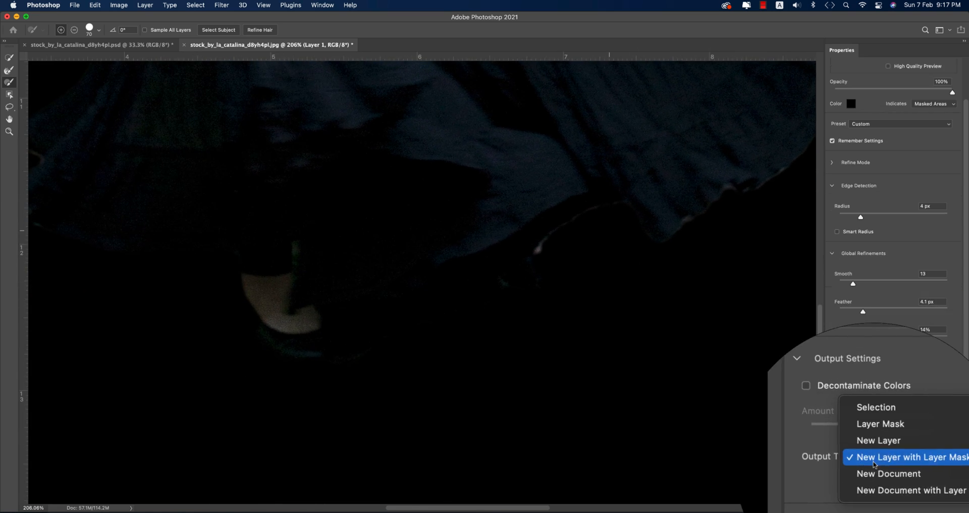
{"action": "left_click", "coordinate": [908, 458]}
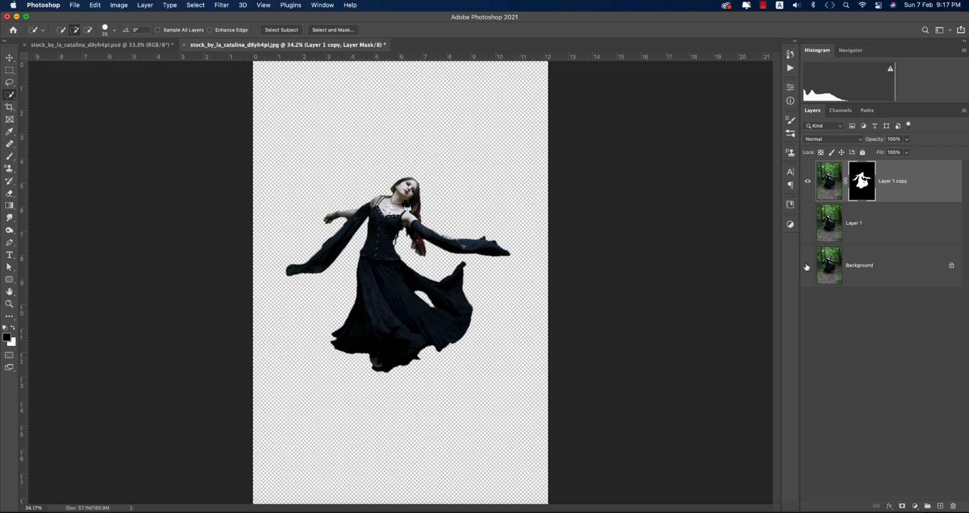
Step: Show the Background again, hide the cutout layer and rename it 'up', then target the main layer
{"action": "left_click", "coordinate": [808, 265]}
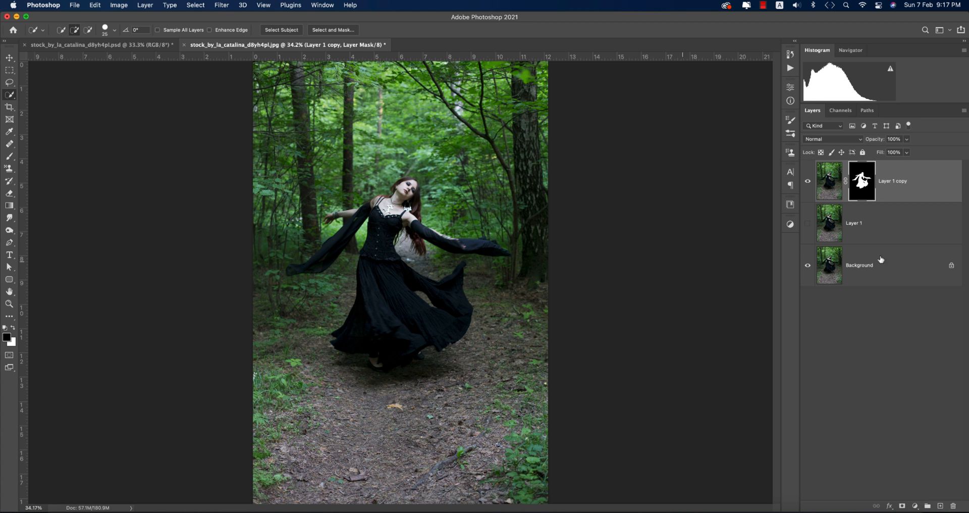
{"action": "left_click", "coordinate": [808, 181]}
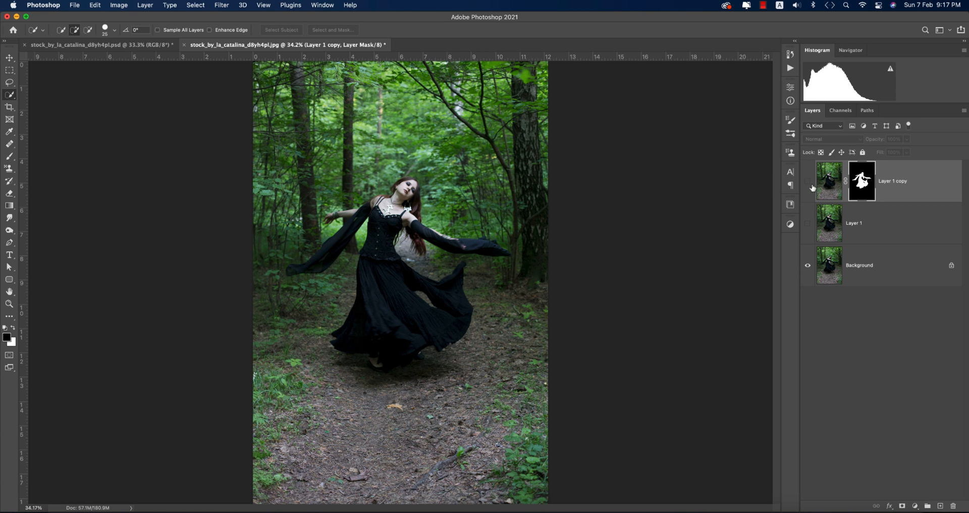
{"action": "double_click", "coordinate": [893, 181]}
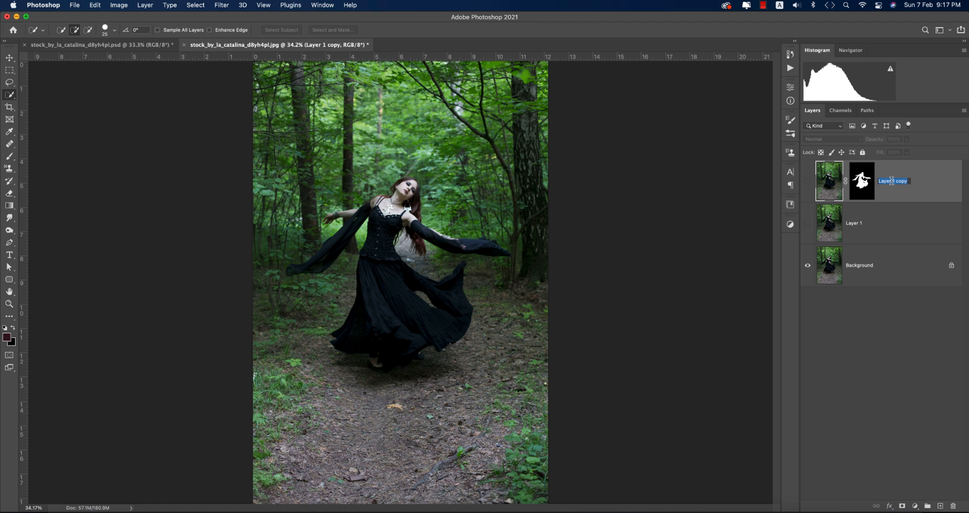
{"action": "type", "text": "up"}
{"action": "left_click", "coordinate": [858, 222]}
{"action": "type", "text": "main"}
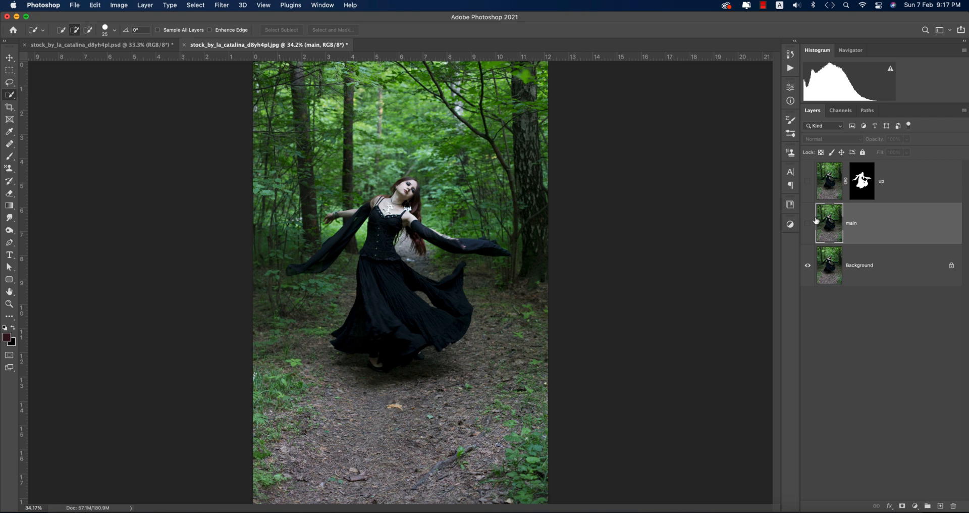
{"action": "left_click", "coordinate": [808, 223]}
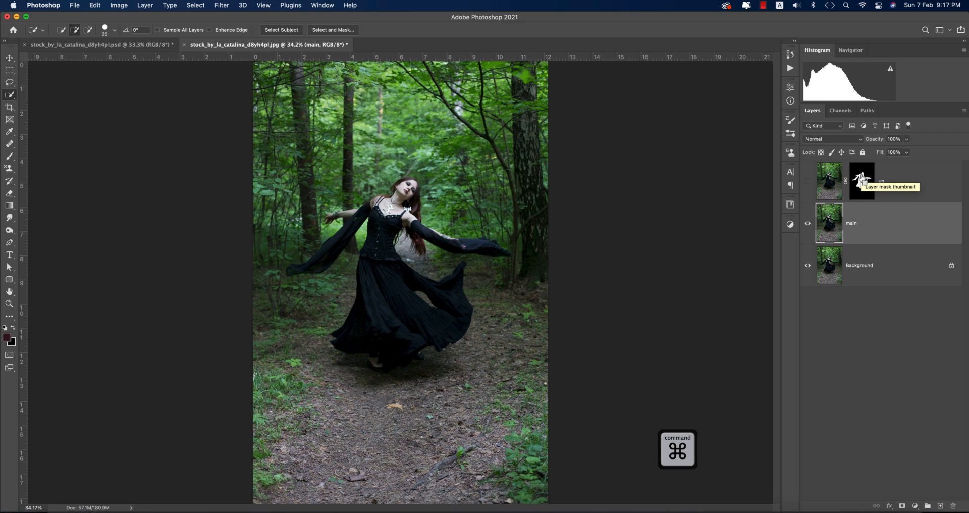
Step: Load the up mask as a selection on the main layer and expand it via Select > Modify
{"action": "left_click", "coordinate": [861, 181]}
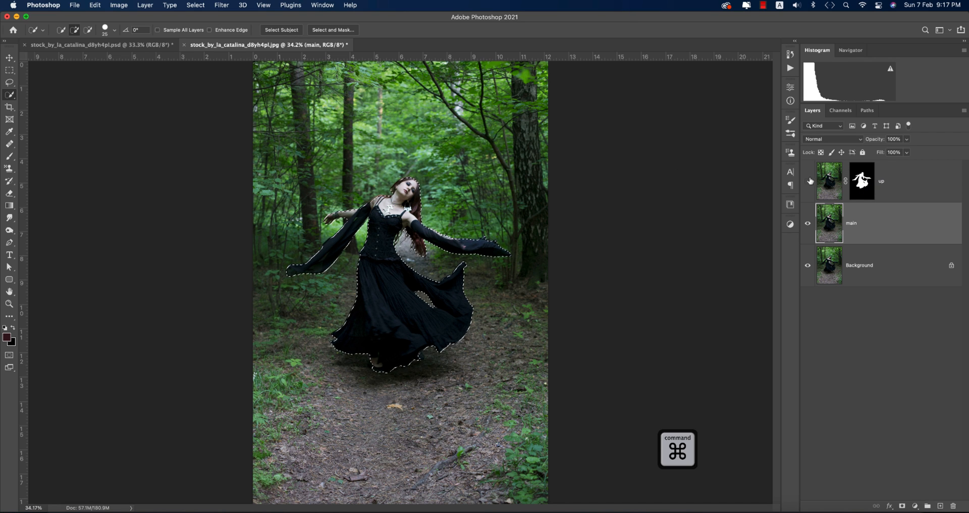
{"action": "left_click", "coordinate": [829, 181]}
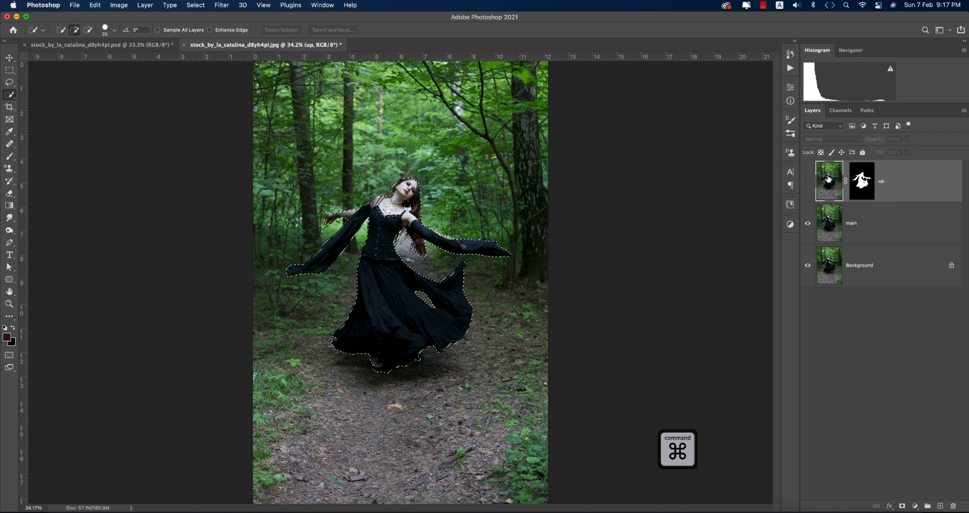
{"action": "left_click", "coordinate": [851, 223]}
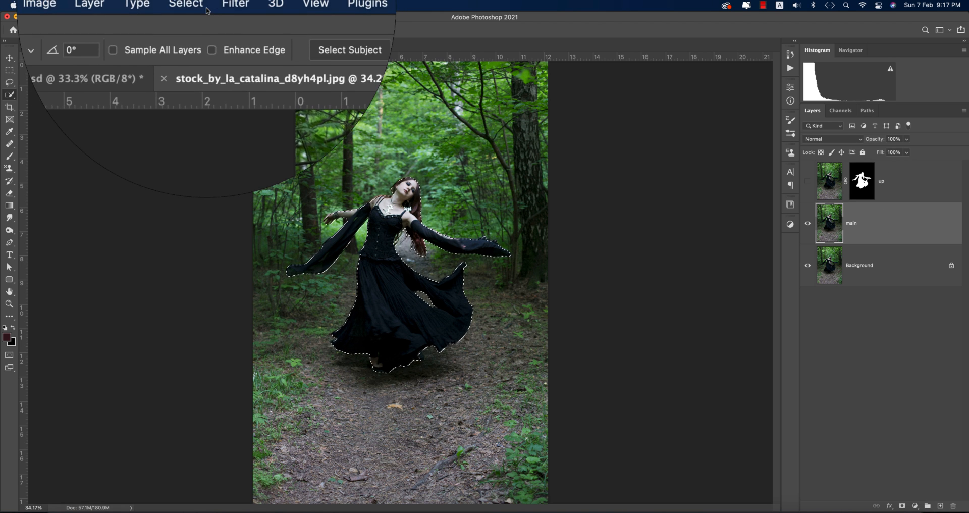
{"action": "left_click", "coordinate": [186, 5]}
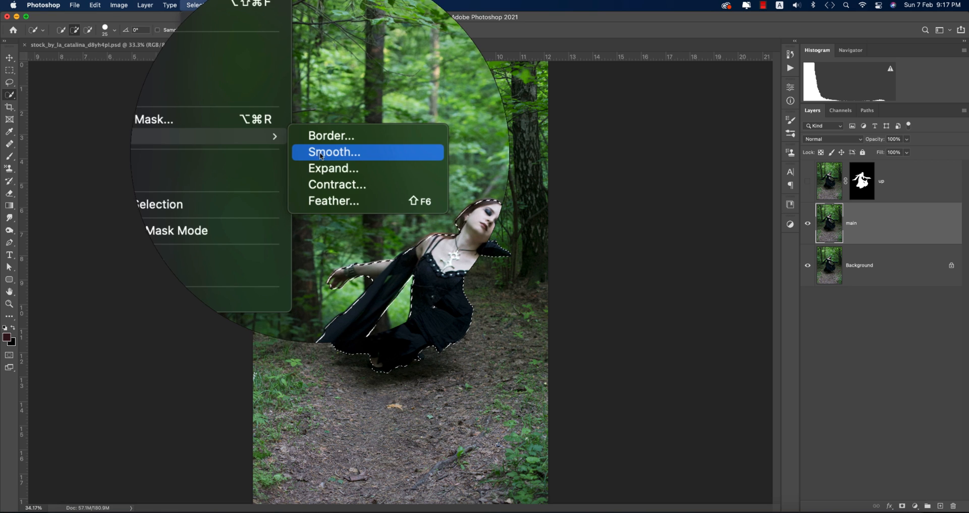
{"action": "left_click", "coordinate": [333, 168]}
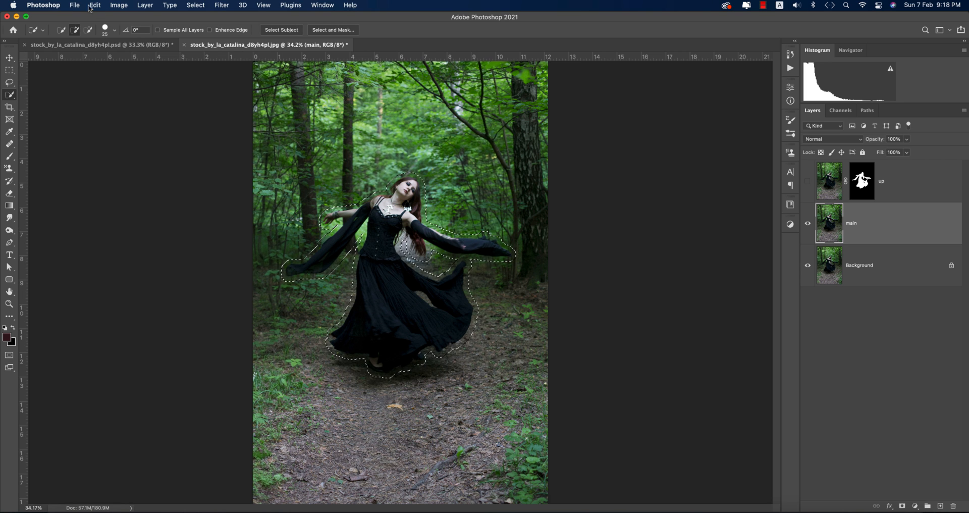
Step: Fill the expanded dancer area with Content-Aware content on main, then deselect with Cmd+D
{"action": "left_click", "coordinate": [94, 5]}
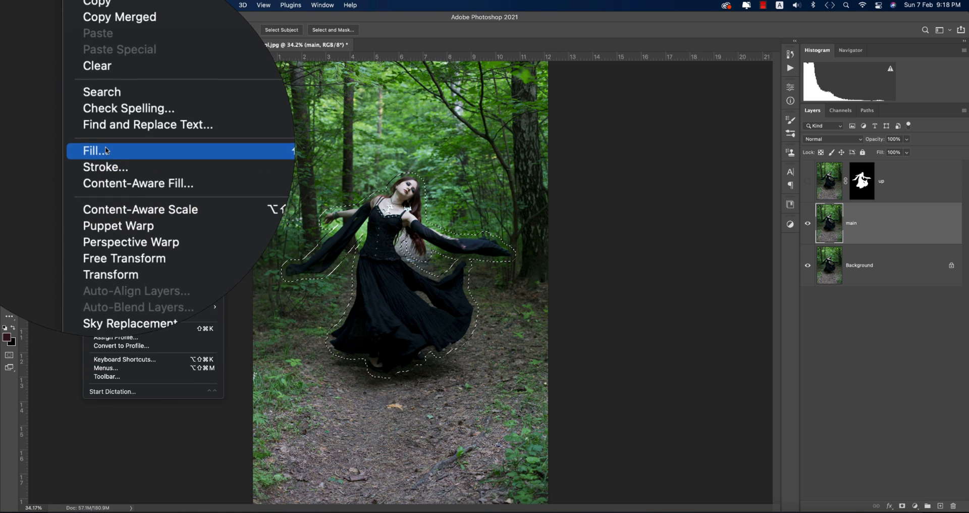
{"action": "left_click", "coordinate": [94, 150]}
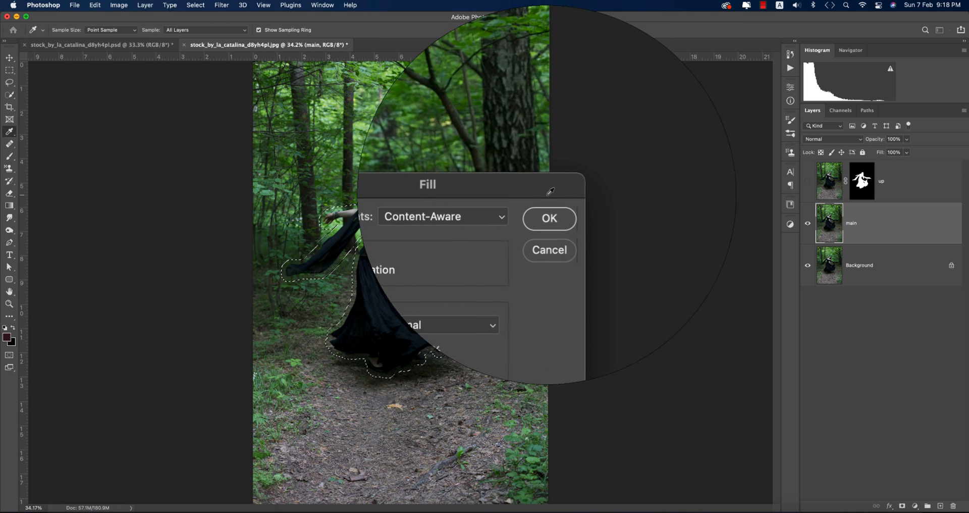
{"action": "left_click", "coordinate": [443, 216]}
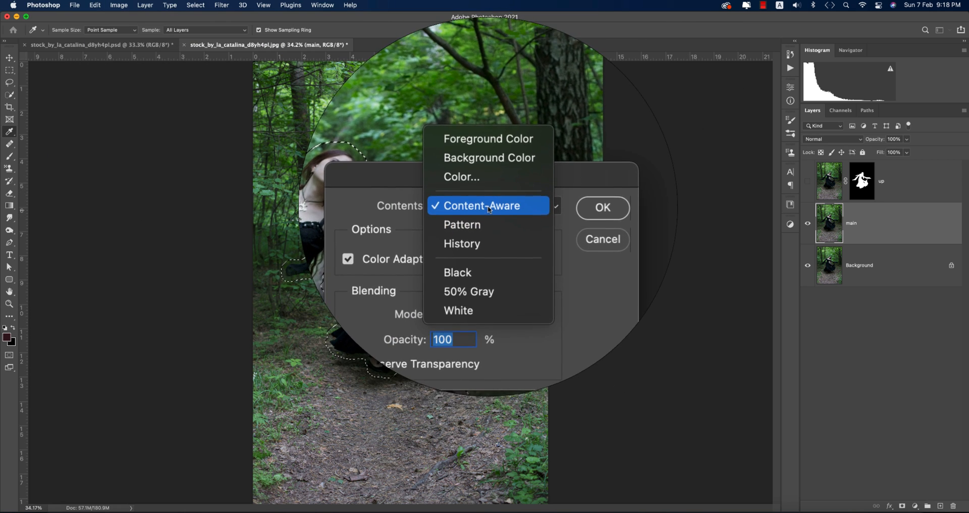
{"action": "left_click", "coordinate": [482, 205]}
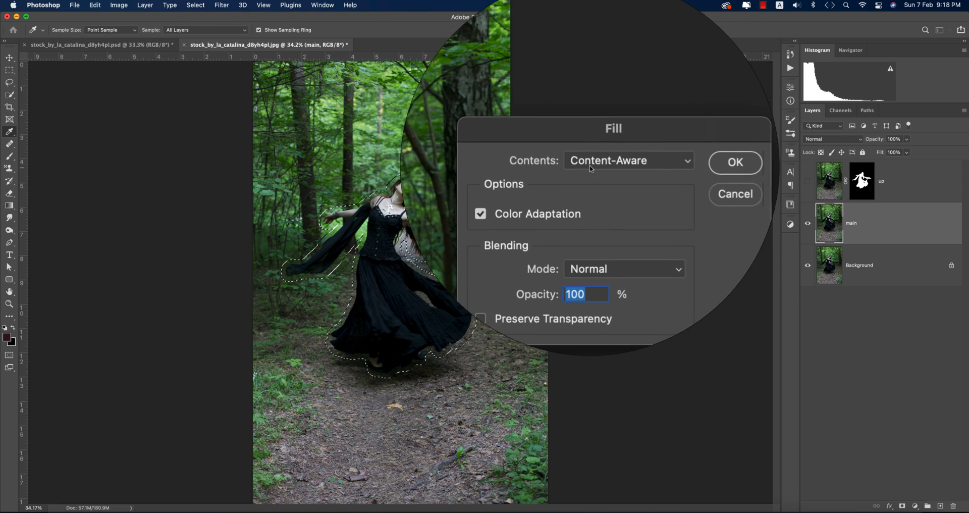
{"action": "left_click", "coordinate": [734, 161]}
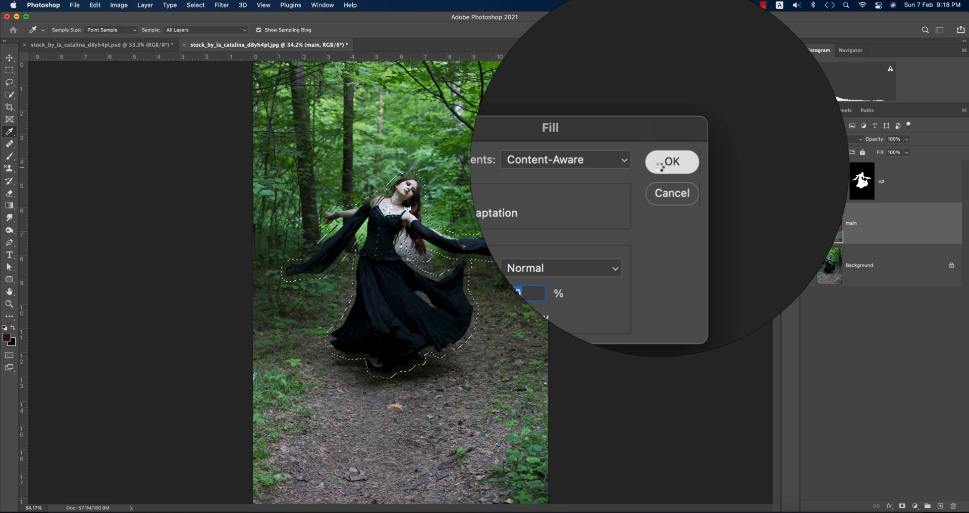
{"action": "left_click", "coordinate": [672, 162]}
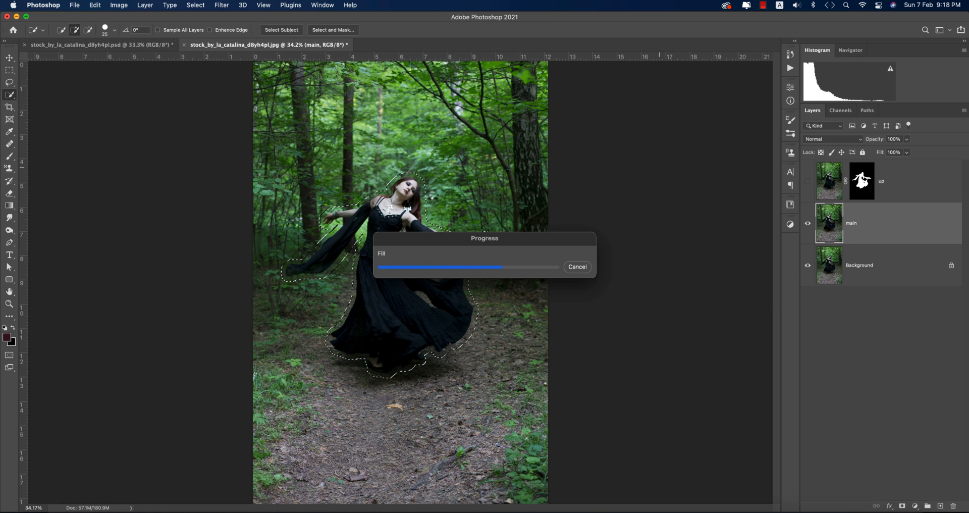
{"action": "key", "text": "cmd+d"}
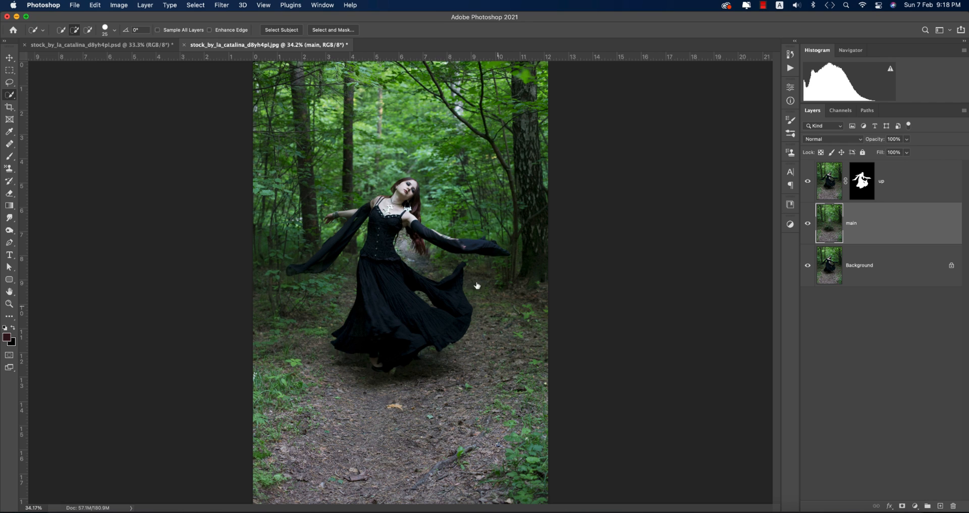
{"action": "mouse_move", "coordinate": [453, 371]}
{"action": "type", "text": "-blur"}
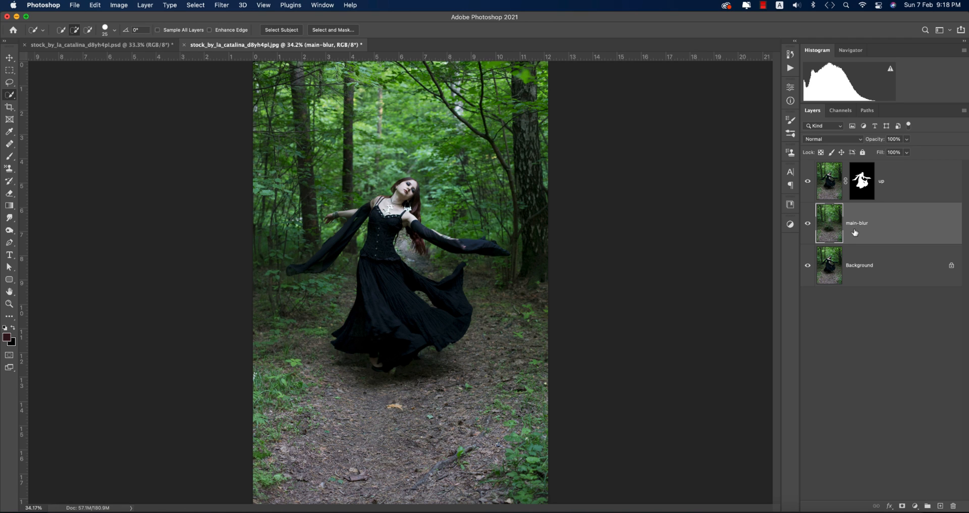
Step: Rename the layer main-blur and start a Tilt-Shift blur with the focus band shifted toward the ground
{"action": "left_click", "coordinate": [224, 5]}
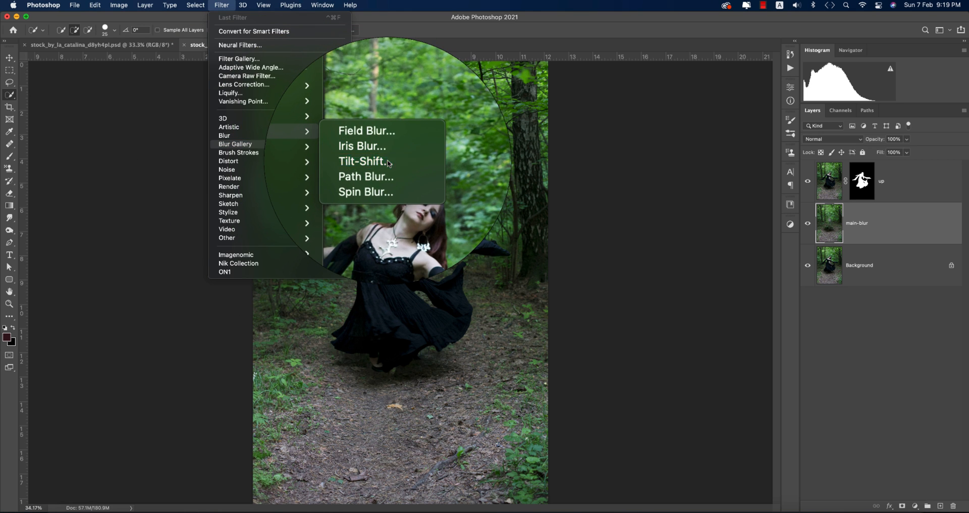
{"action": "left_click", "coordinate": [365, 161]}
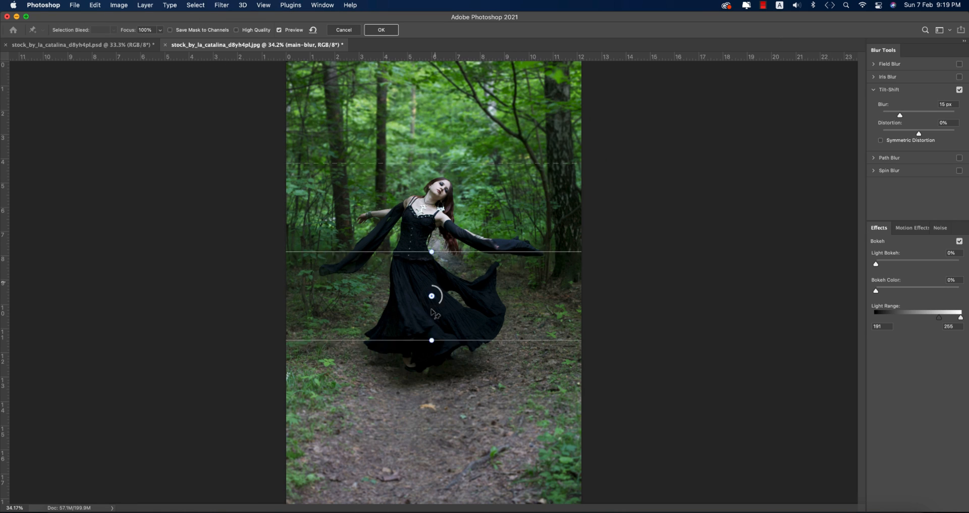
{"action": "left_click_drag", "start_coordinate": [431, 296], "coordinate": [431, 335]}
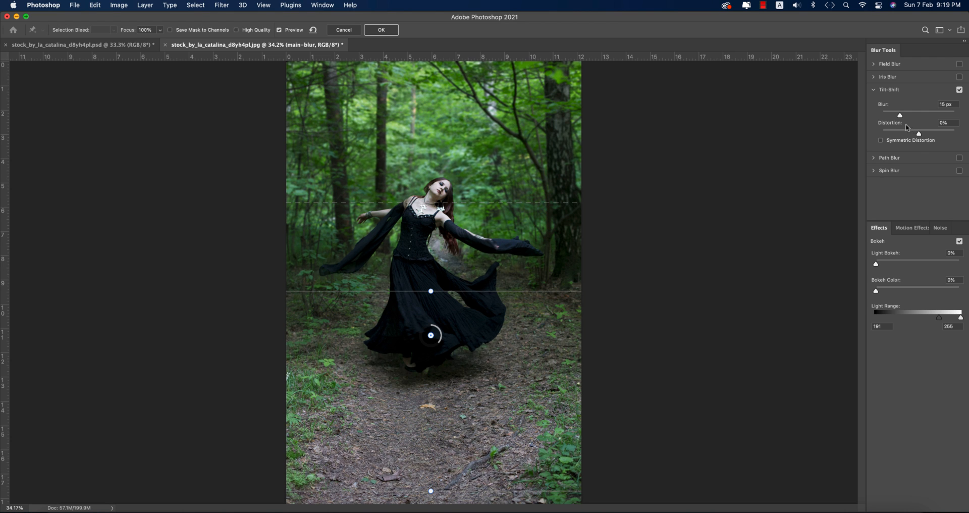
{"action": "left_click_drag", "start_coordinate": [900, 115], "coordinate": [911, 115]}
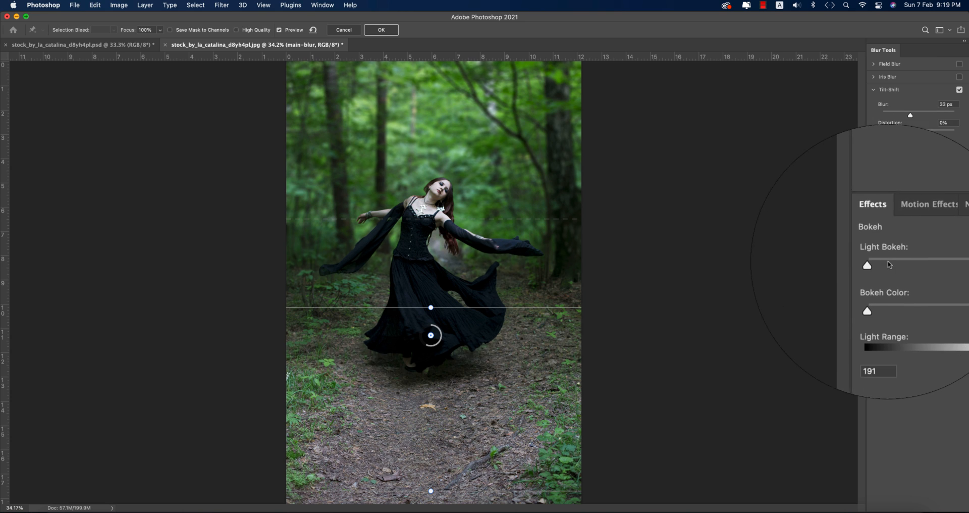
Step: Add coloured Light Bokeh highlights and raise the blur strength to about 52 px
{"action": "left_click_drag", "start_coordinate": [866, 264], "coordinate": [905, 265]}
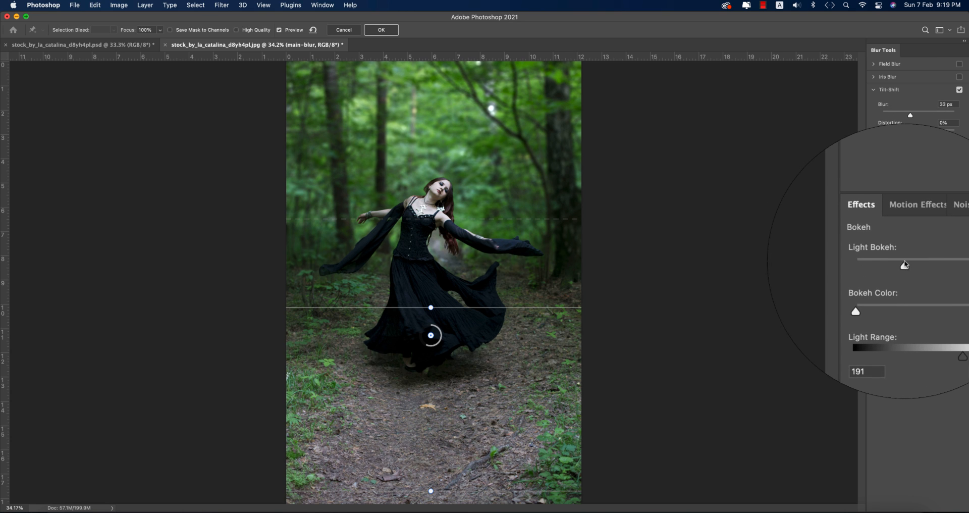
{"action": "left_click_drag", "start_coordinate": [910, 260], "coordinate": [916, 250]}
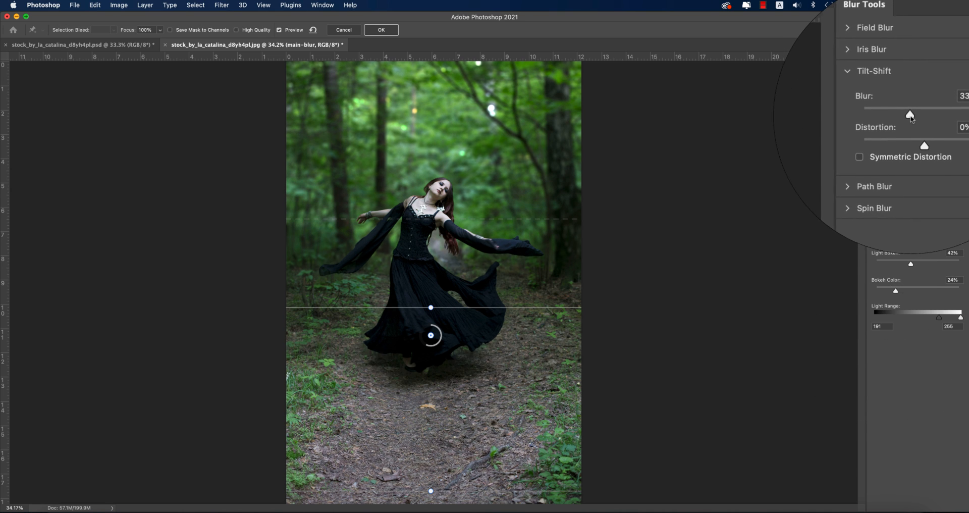
{"action": "left_click_drag", "start_coordinate": [910, 116], "coordinate": [914, 117]}
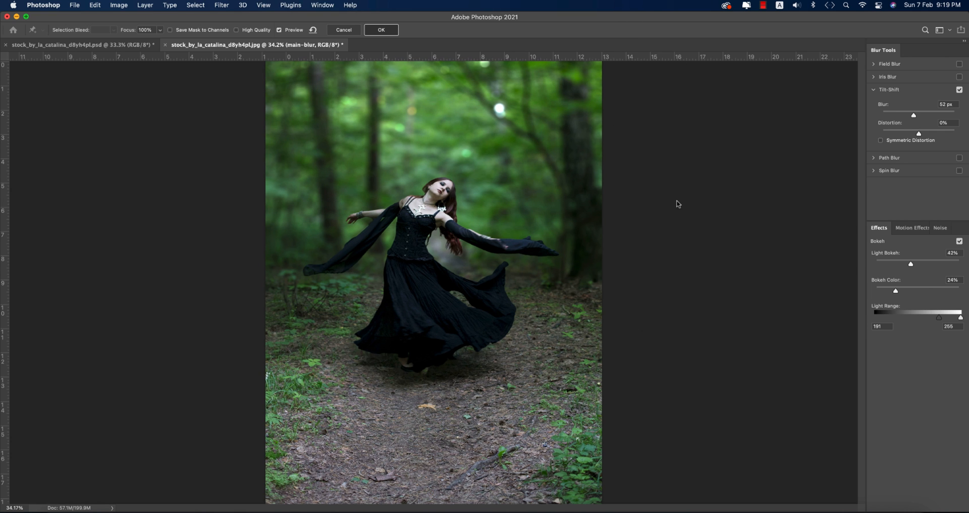
Step: Apply the tilt-shift blur to the main-blur layer
{"action": "left_click", "coordinate": [381, 30]}
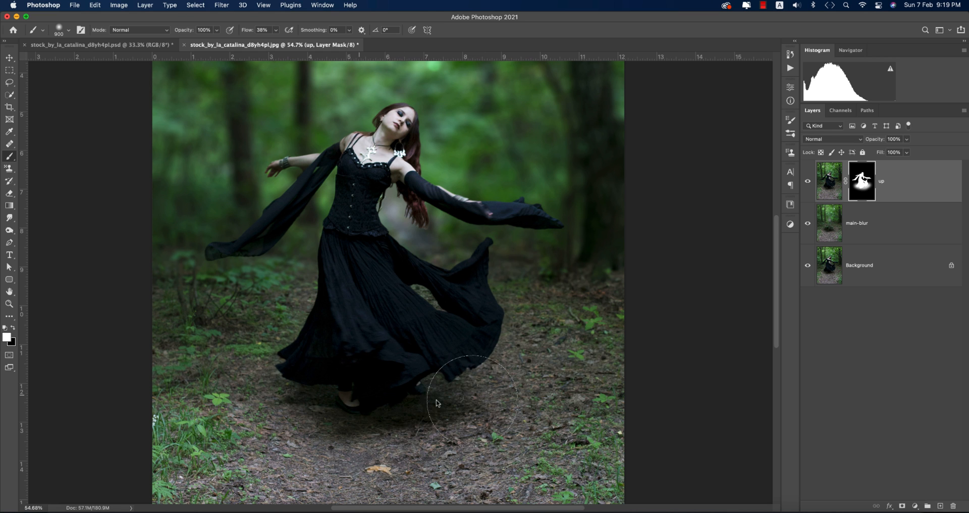
{"action": "mouse_move", "coordinate": [585, 405]}
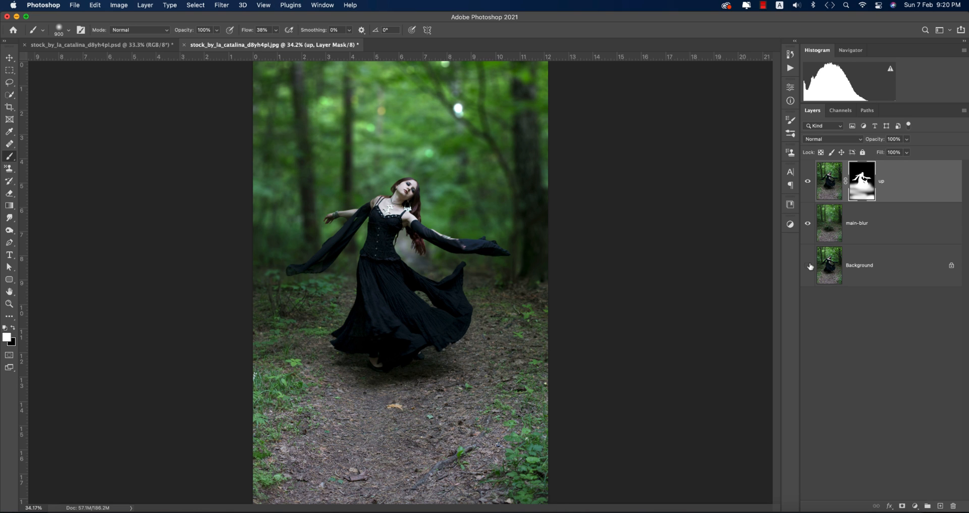
Step: Convert all layers to one Smart Object and start the Camera Raw Filter on it
{"action": "left_click", "coordinate": [808, 266]}
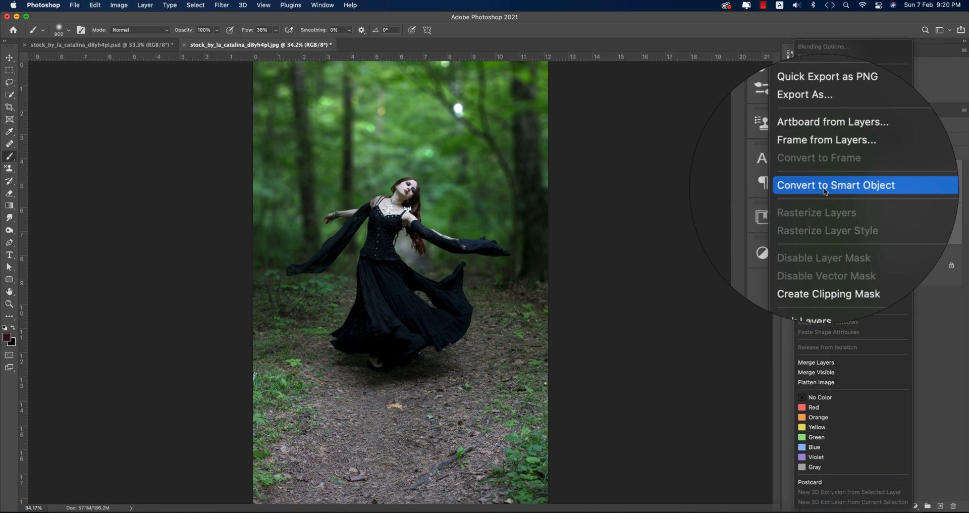
{"action": "left_click", "coordinate": [836, 185]}
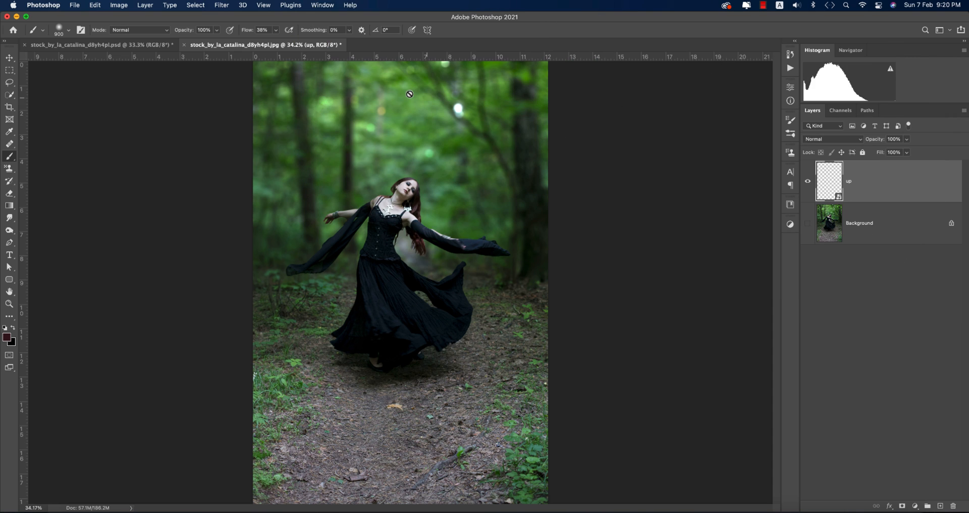
{"action": "left_click", "coordinate": [222, 5]}
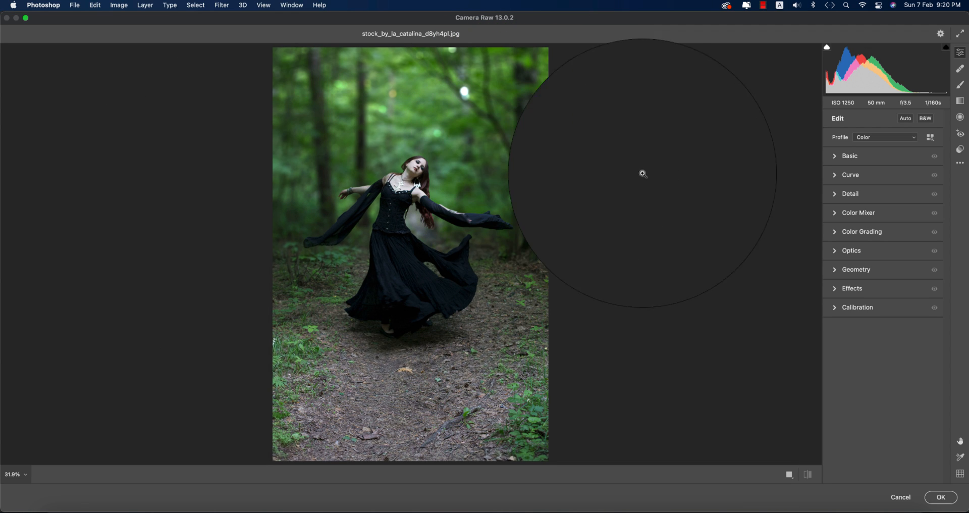
Step: In the Basic panel set a custom white balance with slight dehaze, vibrance and saturation boosts
{"action": "left_click", "coordinate": [851, 155]}
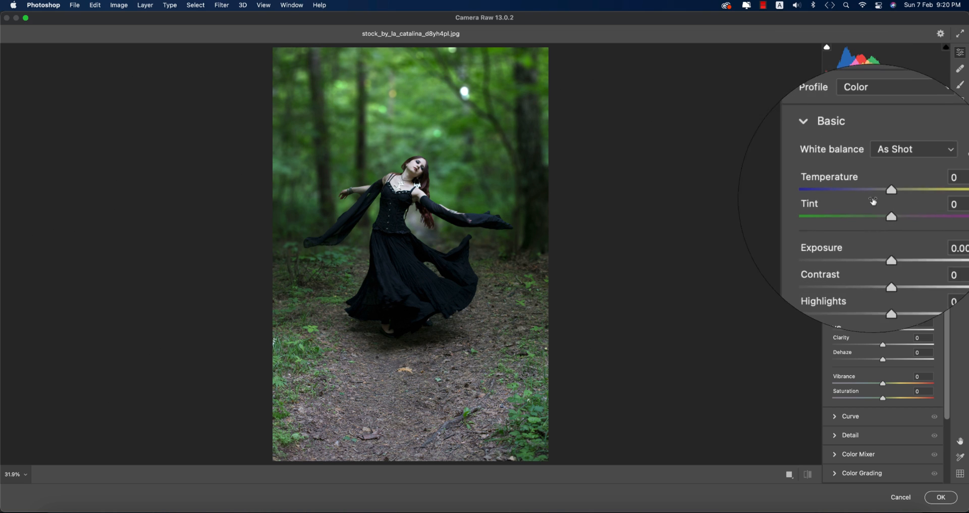
{"action": "left_click_drag", "start_coordinate": [892, 190], "coordinate": [888, 179]}
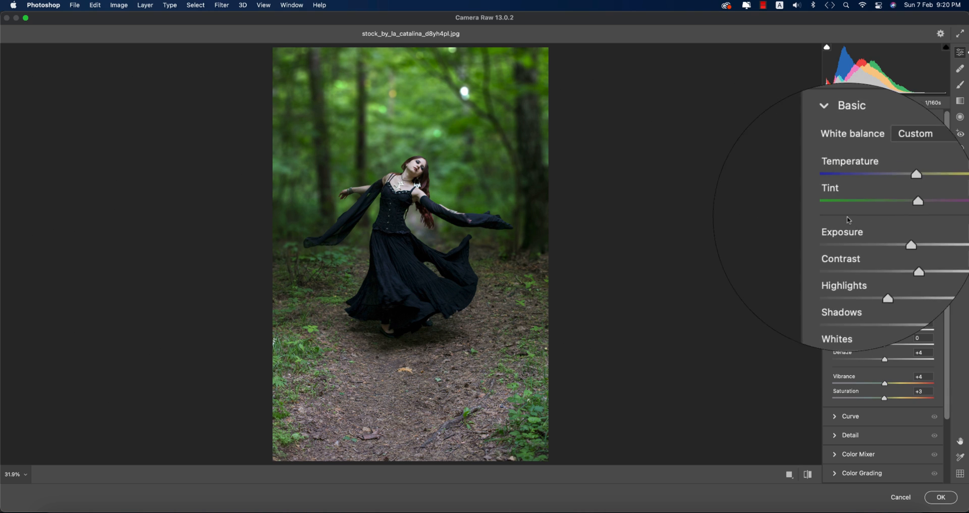
{"action": "left_click", "coordinate": [824, 105]}
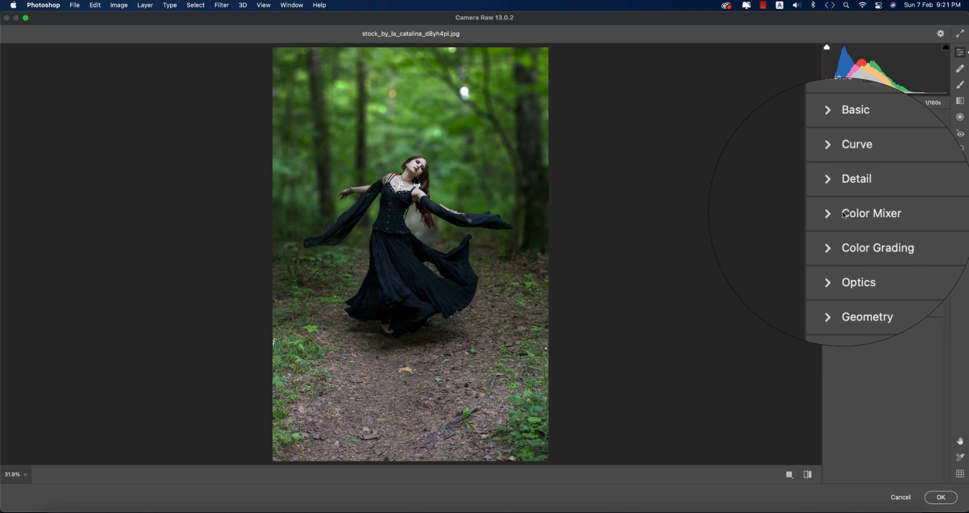
Step: In Color Mixer HSL Hue, shift the Greens hue toward golden yellow
{"action": "left_click", "coordinate": [871, 213]}
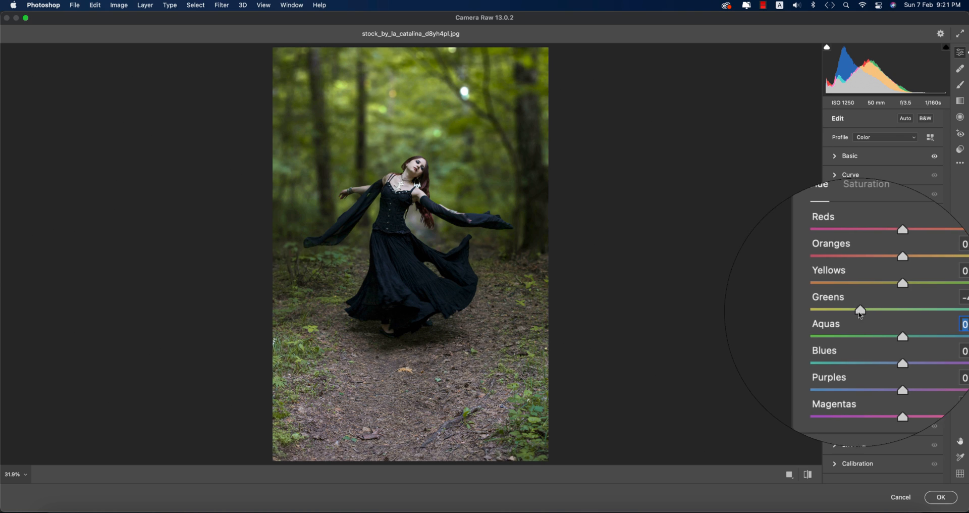
{"action": "left_click_drag", "start_coordinate": [861, 310], "coordinate": [833, 310]}
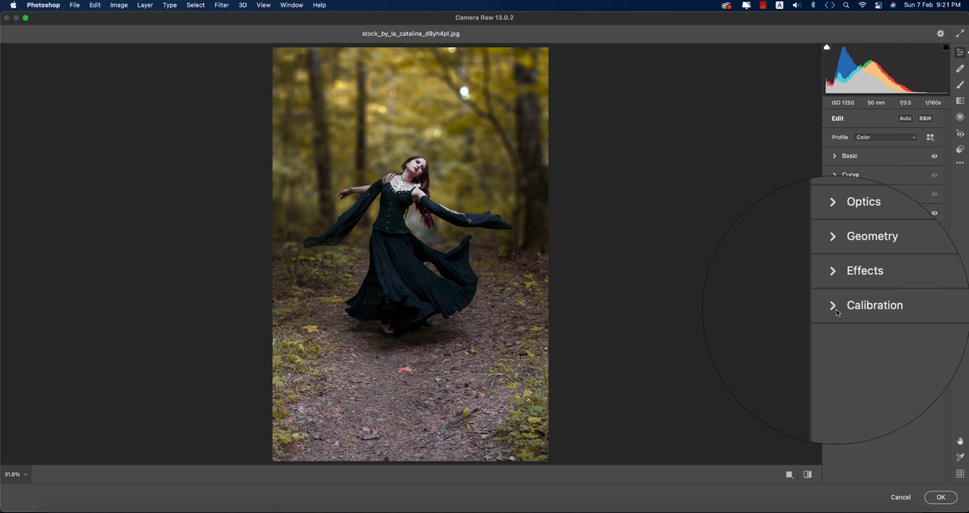
Step: In Calibration, shift Green Primary Hue to about -58 and nudge Blue Primary Hue for richer orange foliage
{"action": "left_click", "coordinate": [875, 305]}
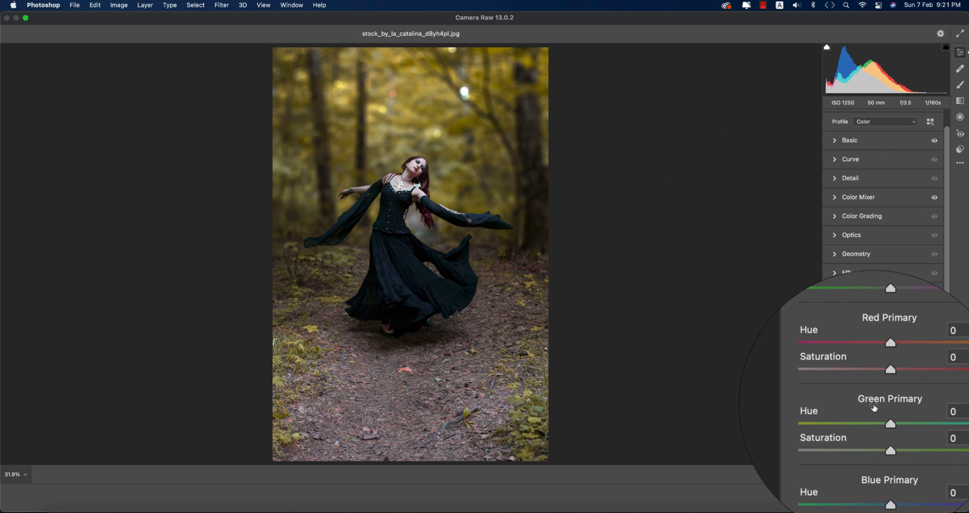
{"action": "left_click", "coordinate": [858, 291]}
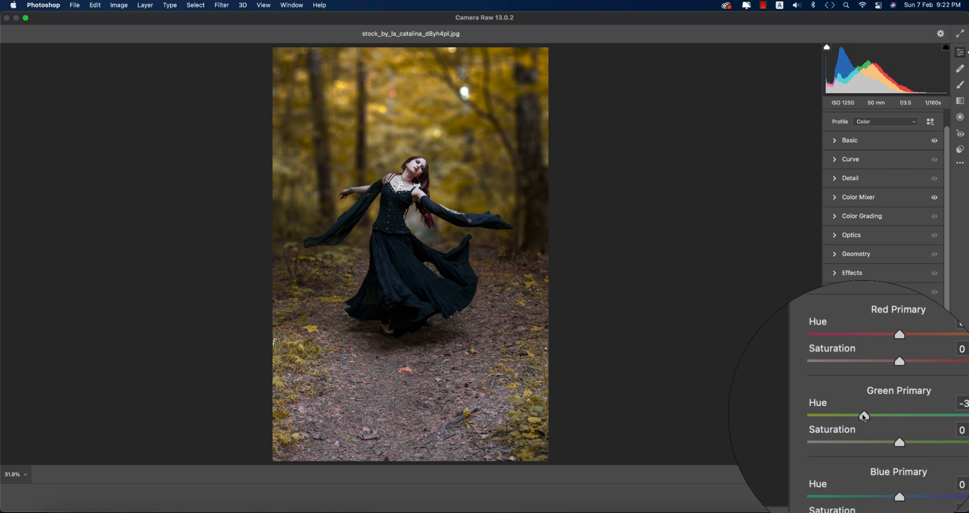
{"action": "left_click_drag", "start_coordinate": [866, 415], "coordinate": [834, 377]}
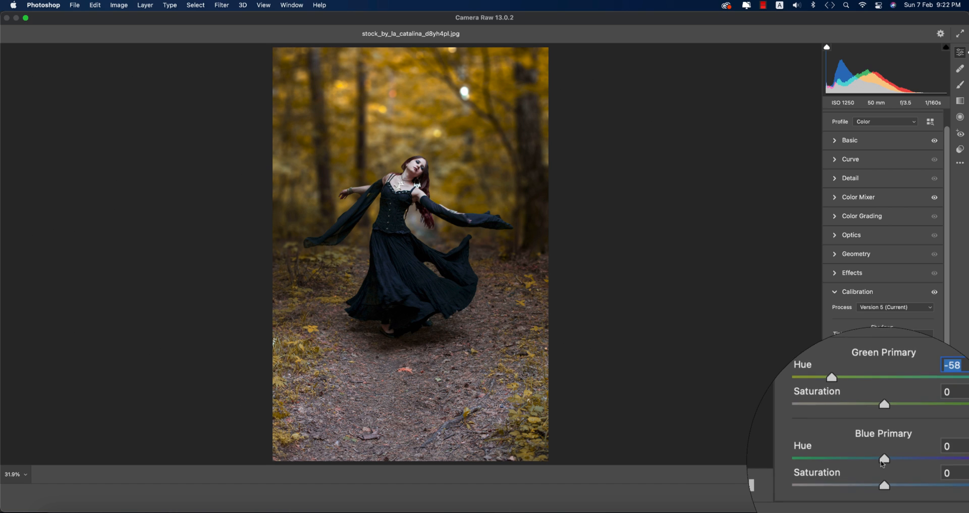
{"action": "left_click_drag", "start_coordinate": [881, 460], "coordinate": [866, 460]}
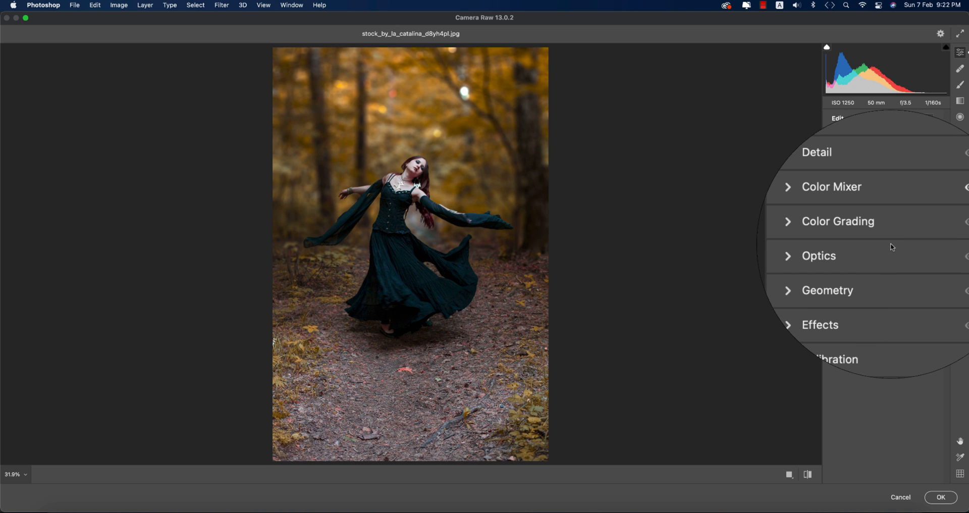
Step: In Color Grading, tint Shadows green-teal (hue 136, saturation 16) and warm the brighter wheels orange
{"action": "left_click", "coordinate": [838, 221]}
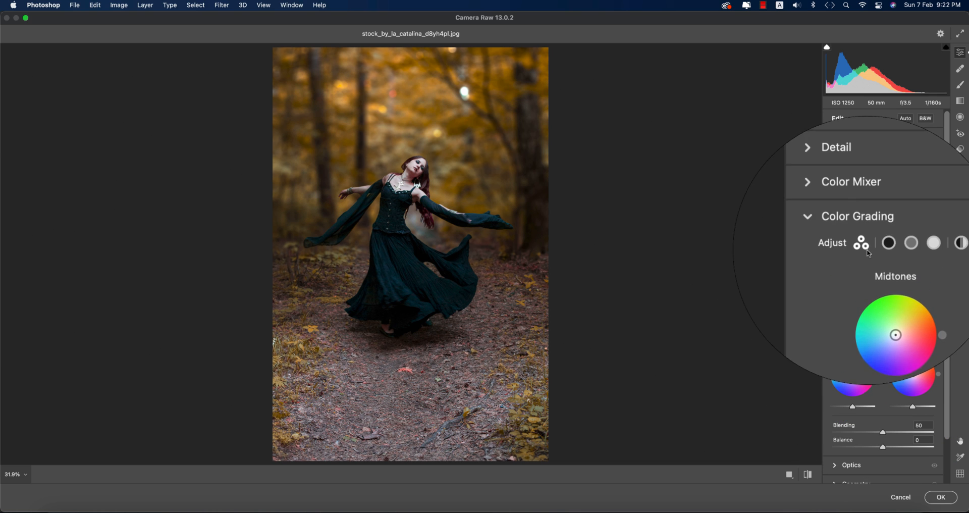
{"action": "left_click", "coordinate": [919, 245]}
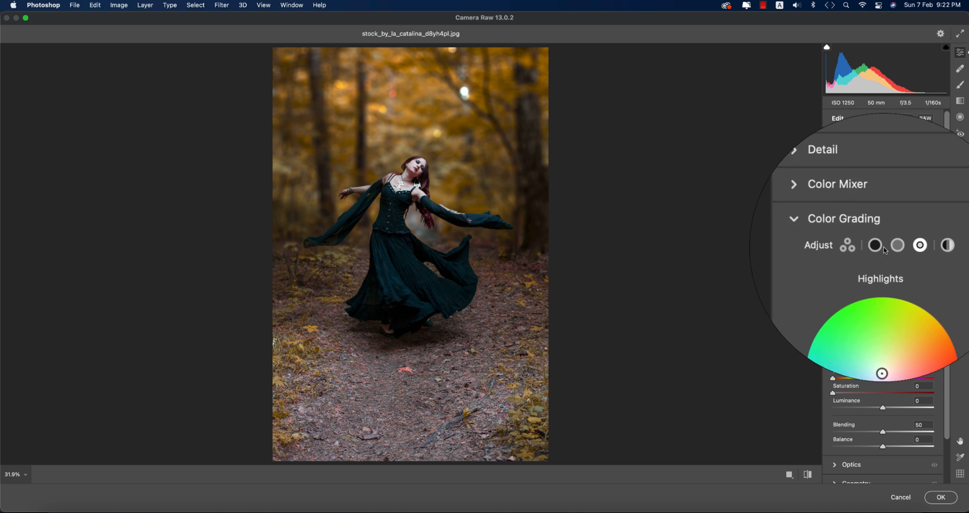
{"action": "left_click", "coordinate": [880, 245]}
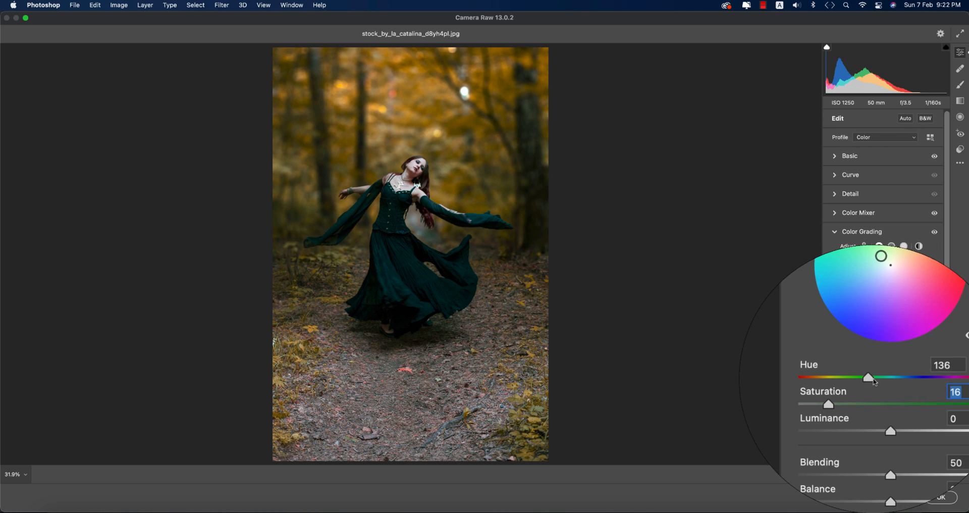
{"action": "left_click_drag", "start_coordinate": [868, 377], "coordinate": [882, 375]}
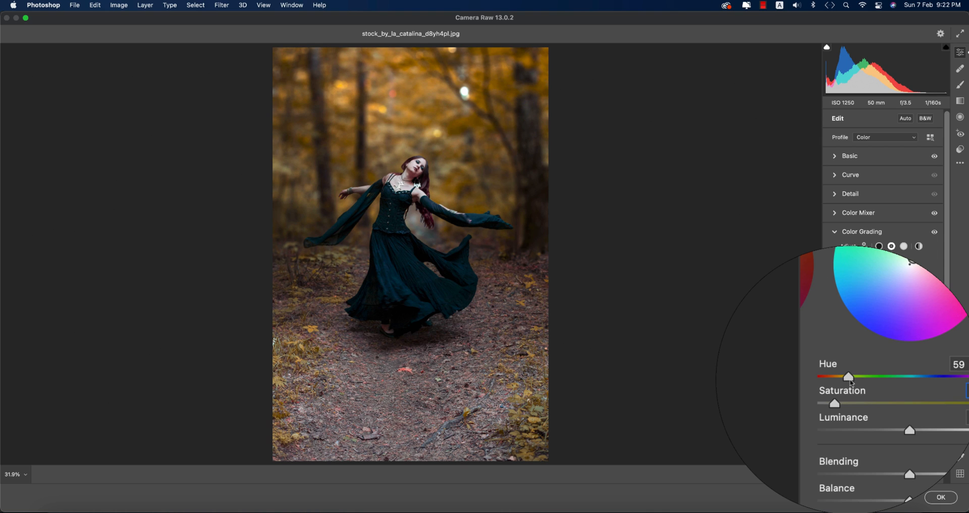
{"action": "left_click_drag", "start_coordinate": [848, 376], "coordinate": [859, 376]}
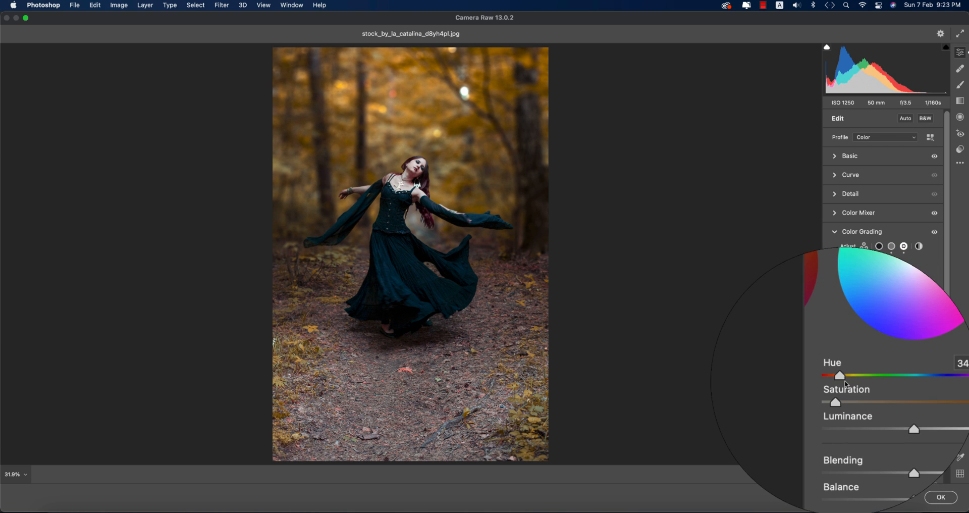
Step: Collapse Color Grading and confirm Camera Raw, applying it as a smart filter on the layer
{"action": "left_click", "coordinate": [912, 213]}
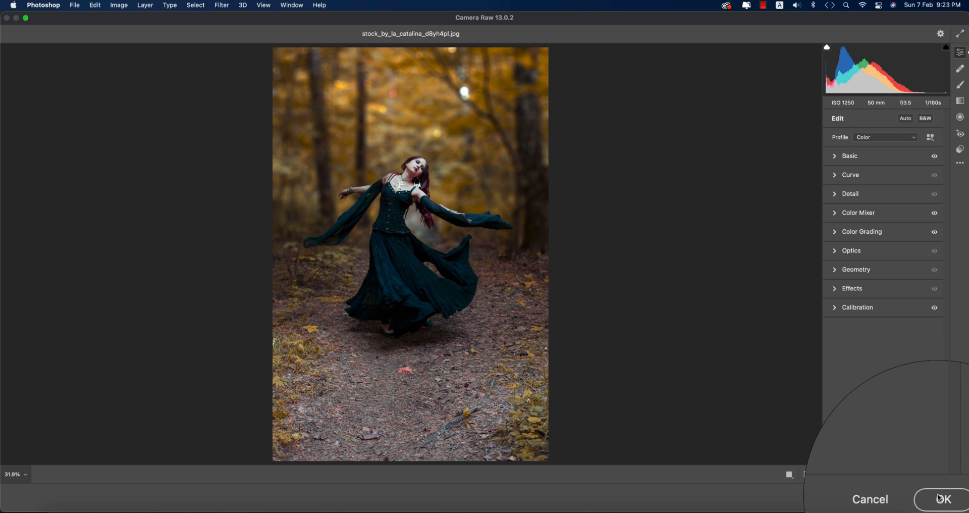
{"action": "left_click", "coordinate": [943, 499]}
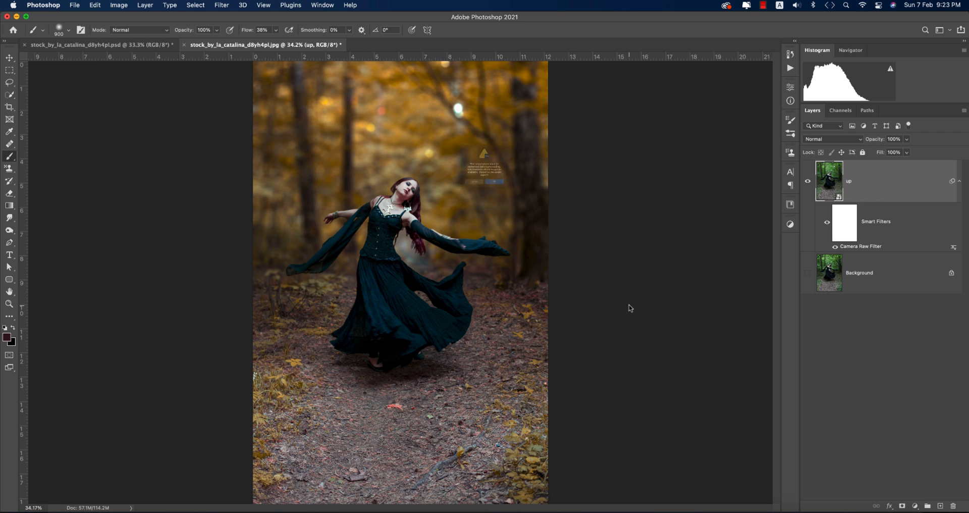
Step: With the Move tool active, launch Color Efex Pro 4 from Filter > Nik Collection with Cross Processing chosen
{"action": "left_click", "coordinate": [10, 58]}
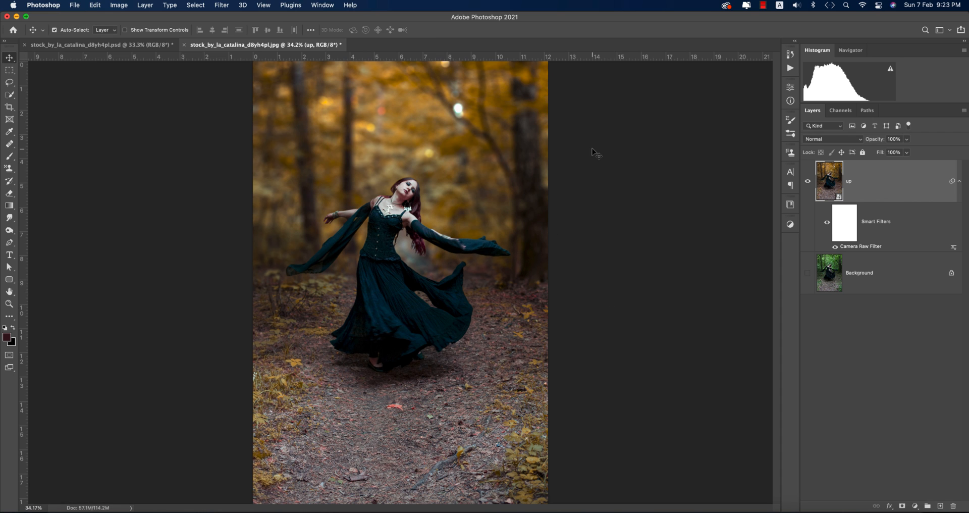
{"action": "mouse_move", "coordinate": [618, 180]}
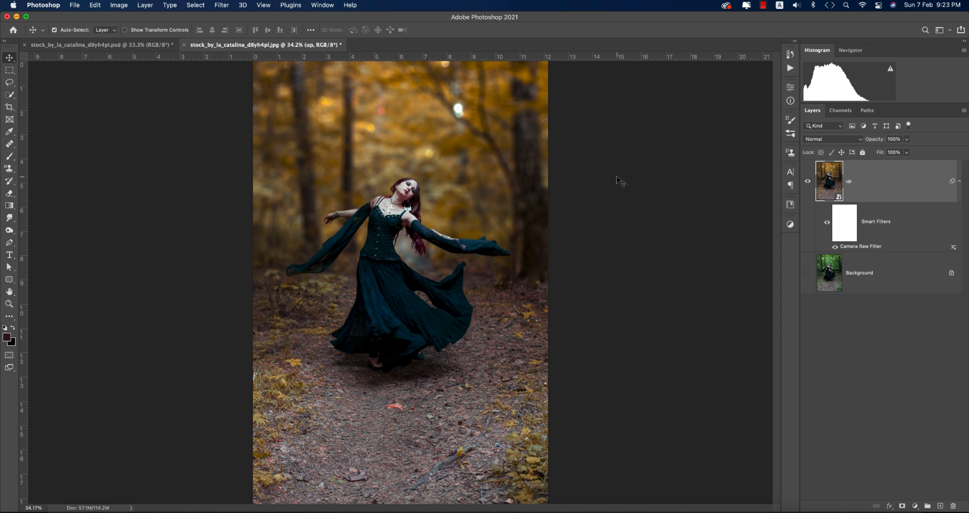
{"action": "left_click", "coordinate": [221, 5]}
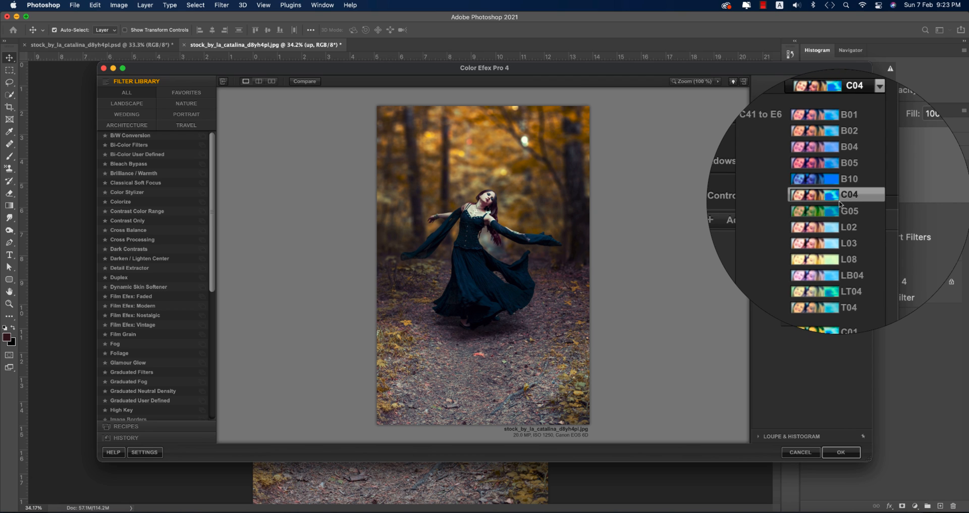
Step: Apply Cross Processing method C04 at 26% strength and confirm back to Photoshop
{"action": "left_click", "coordinate": [849, 194]}
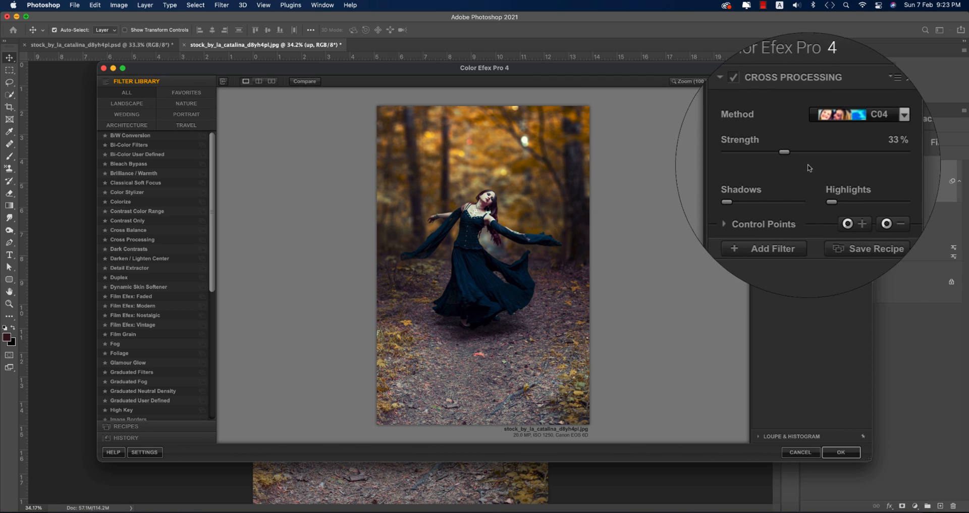
{"action": "left_click_drag", "start_coordinate": [785, 153], "coordinate": [781, 159]}
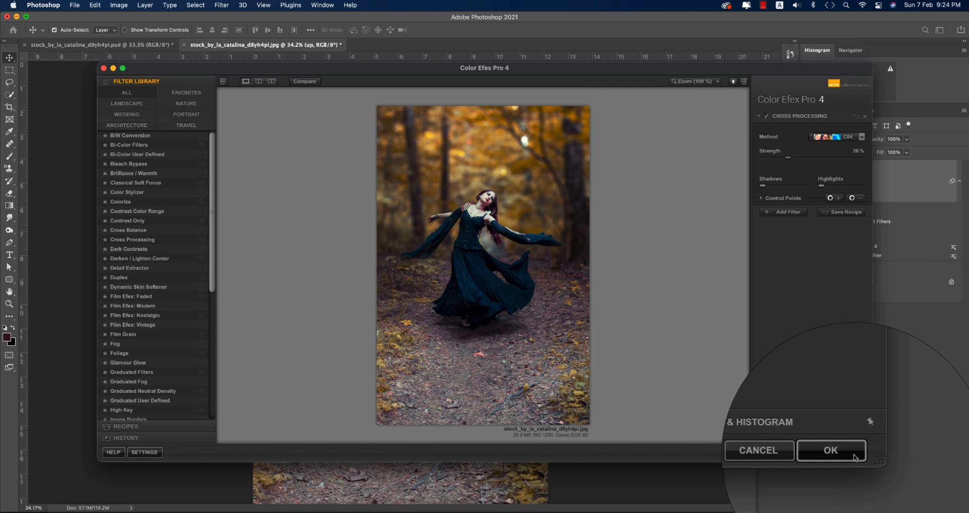
{"action": "left_click", "coordinate": [831, 451]}
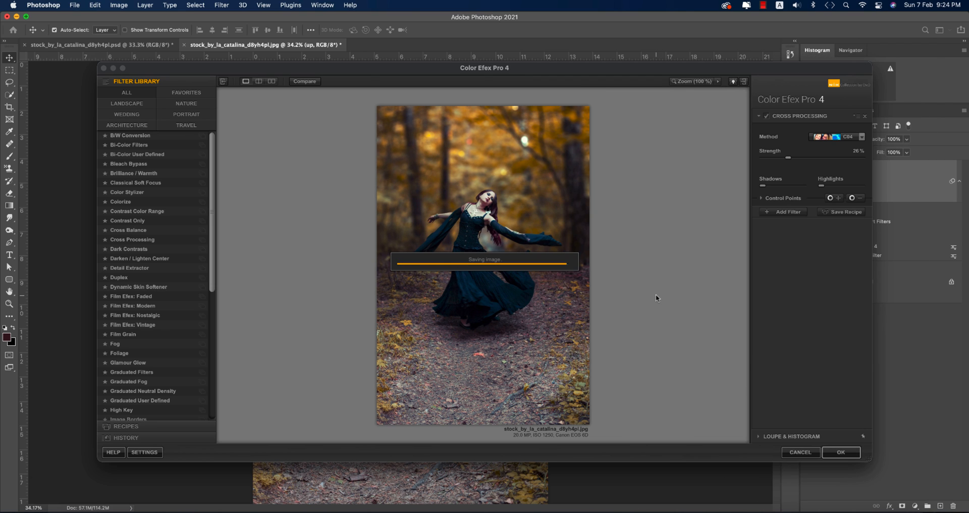
{"action": "left_click", "coordinate": [842, 452]}
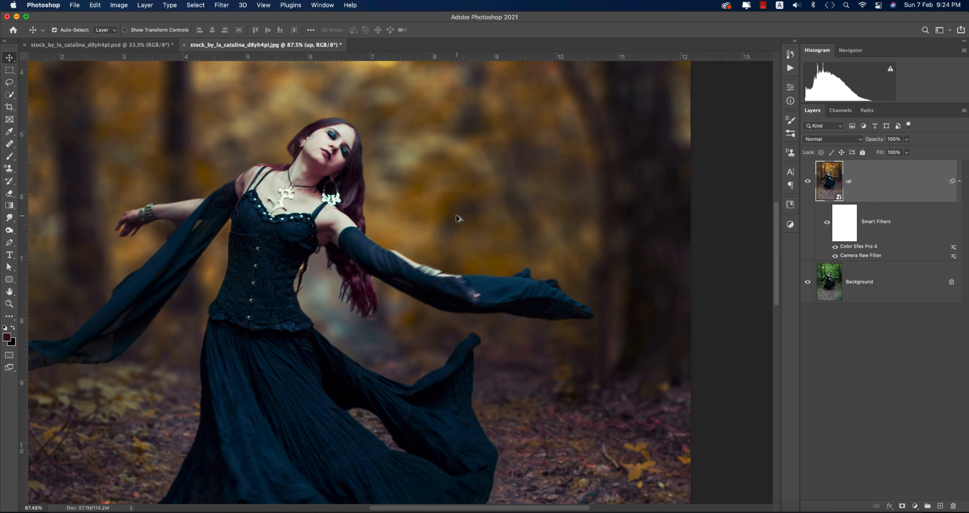
{"action": "mouse_move", "coordinate": [129, 229]}
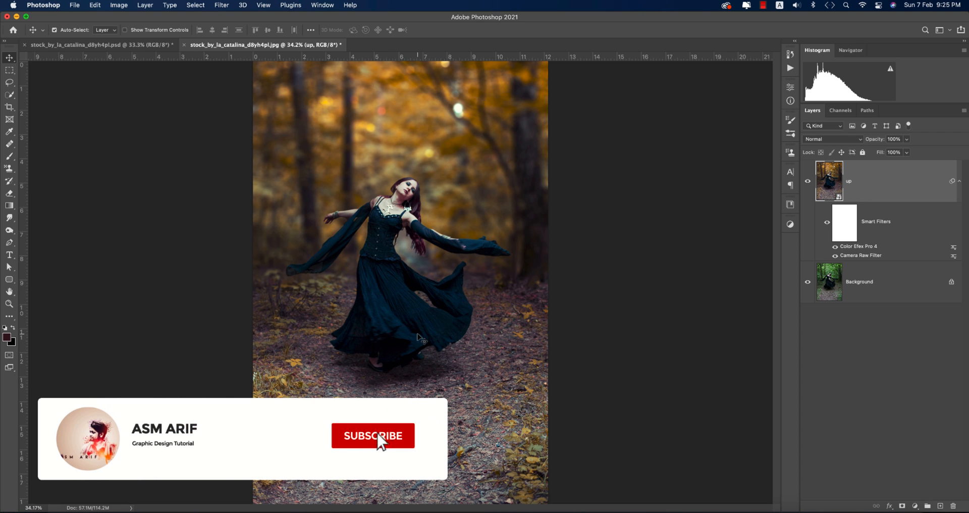
{"action": "left_click", "coordinate": [373, 435]}
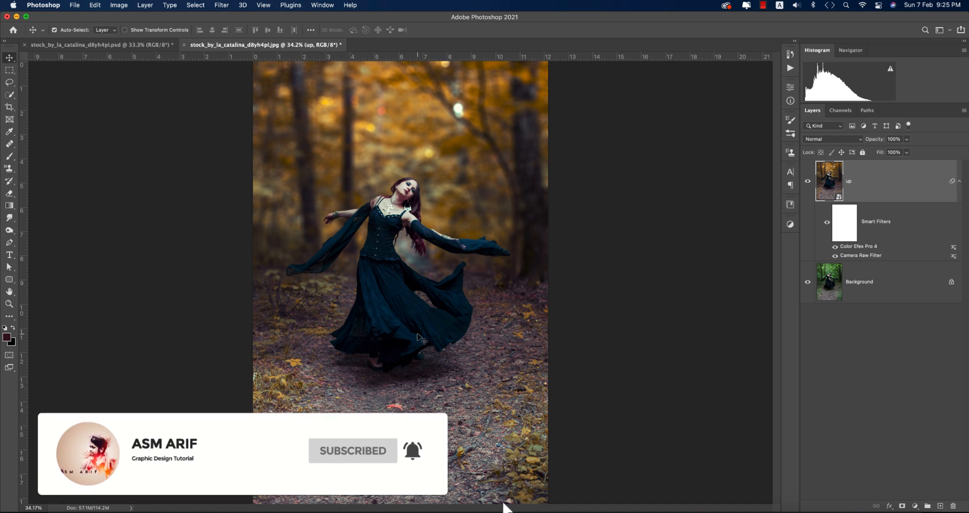